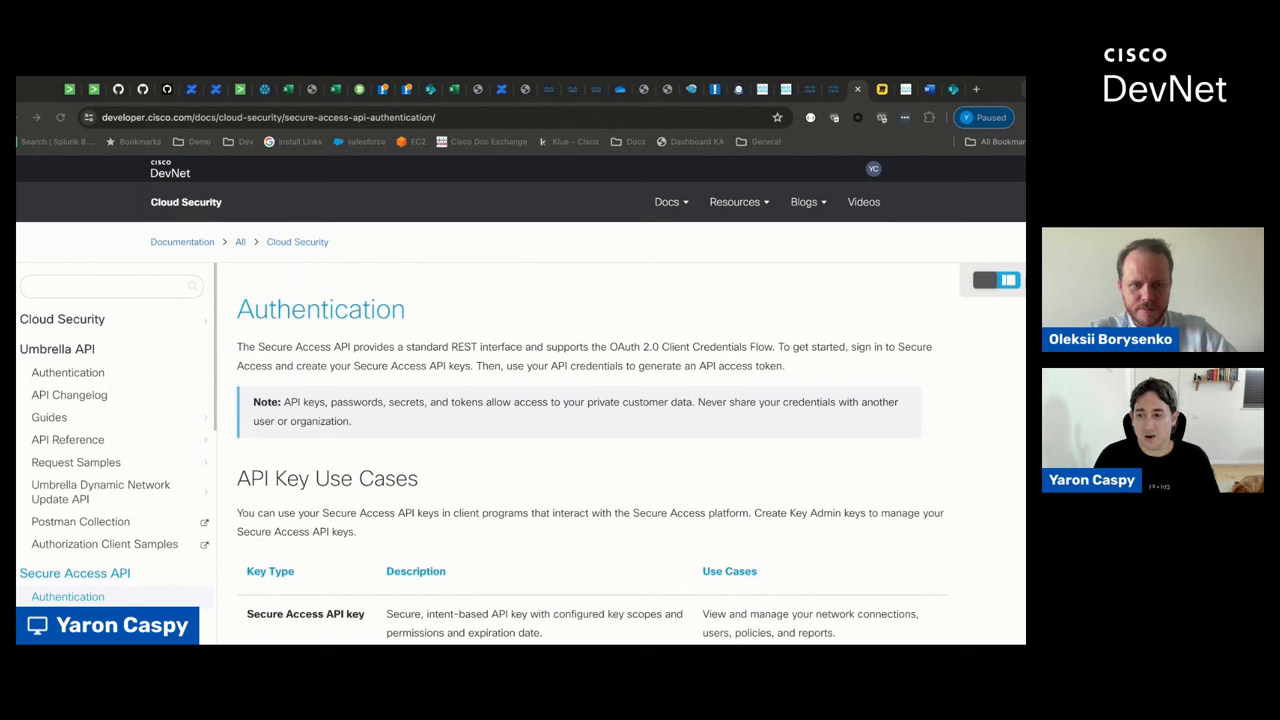
mouse_move(186, 518)
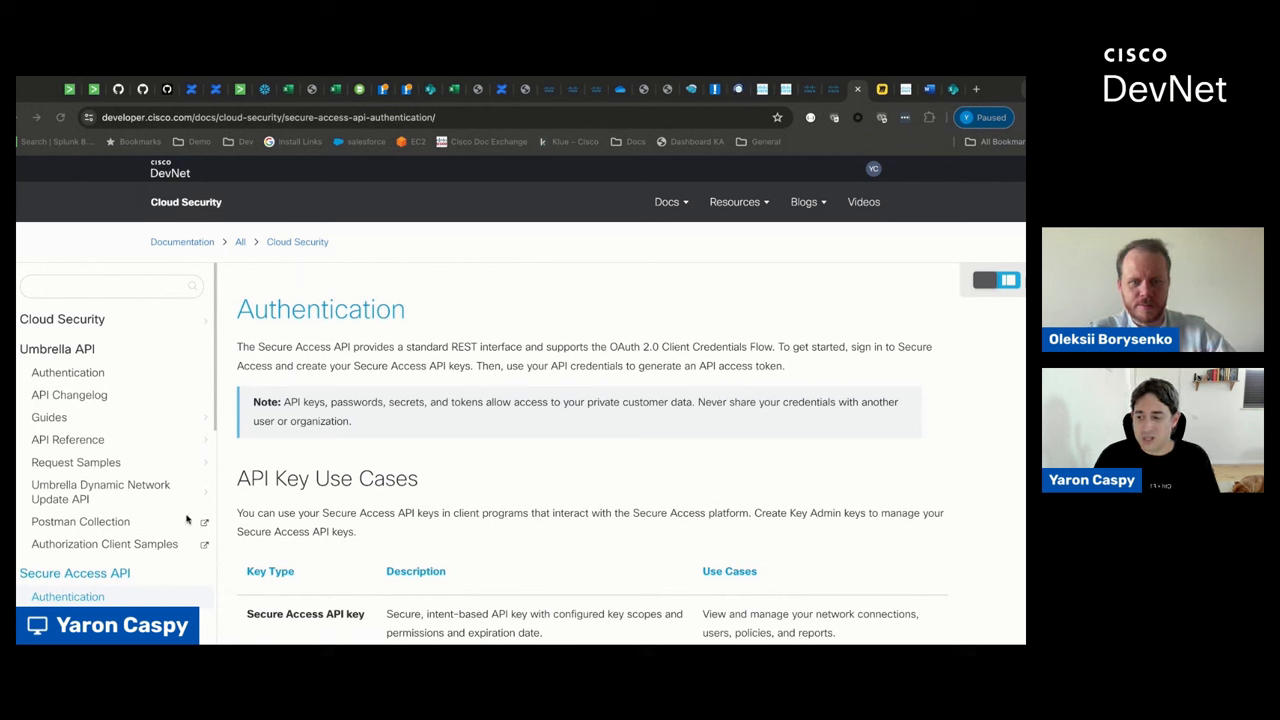
mouse_move(128, 363)
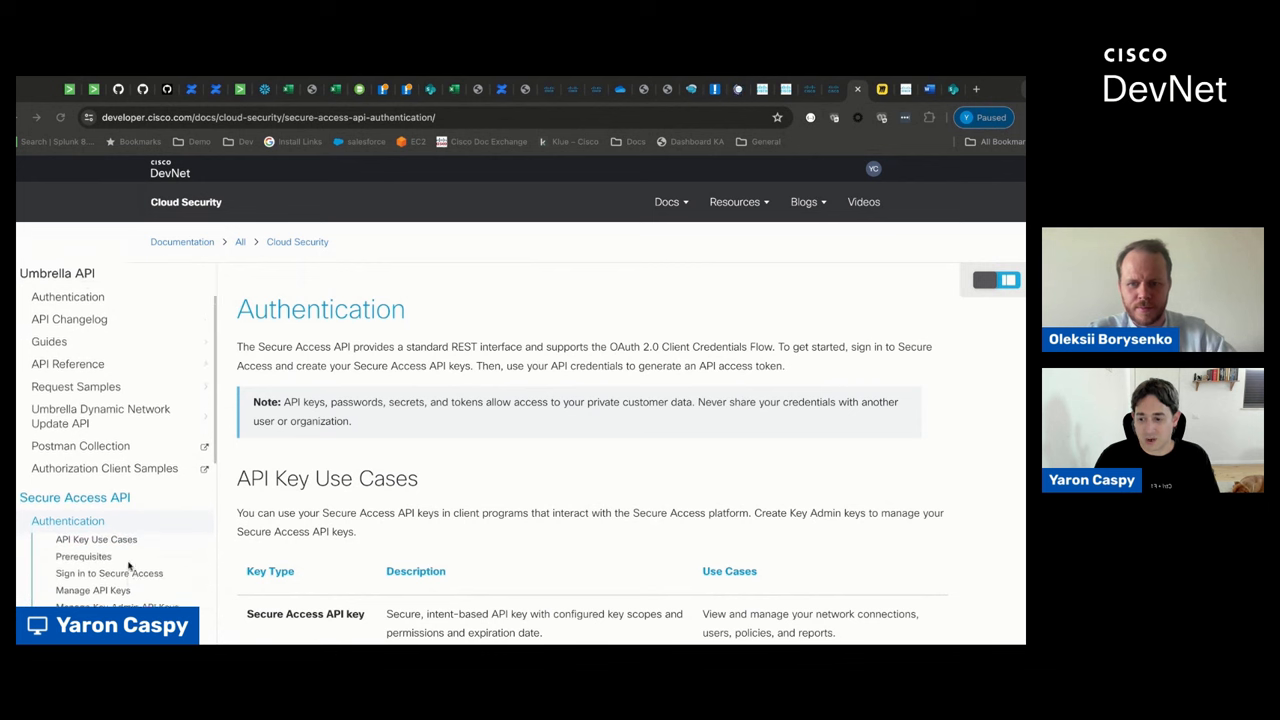
Read the authentication docs' Prerequisites and 'Sign in to Secure Access' sections, then open the dashboard
scroll(down, 3)
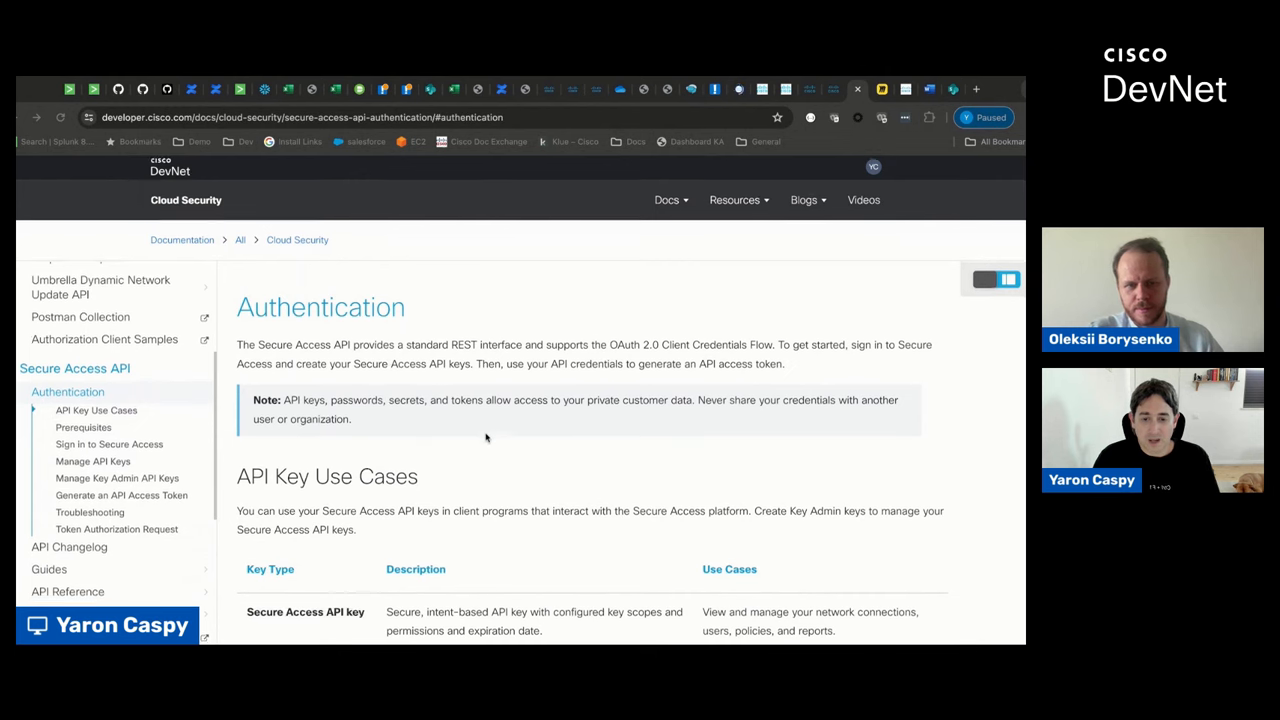
click(96, 410)
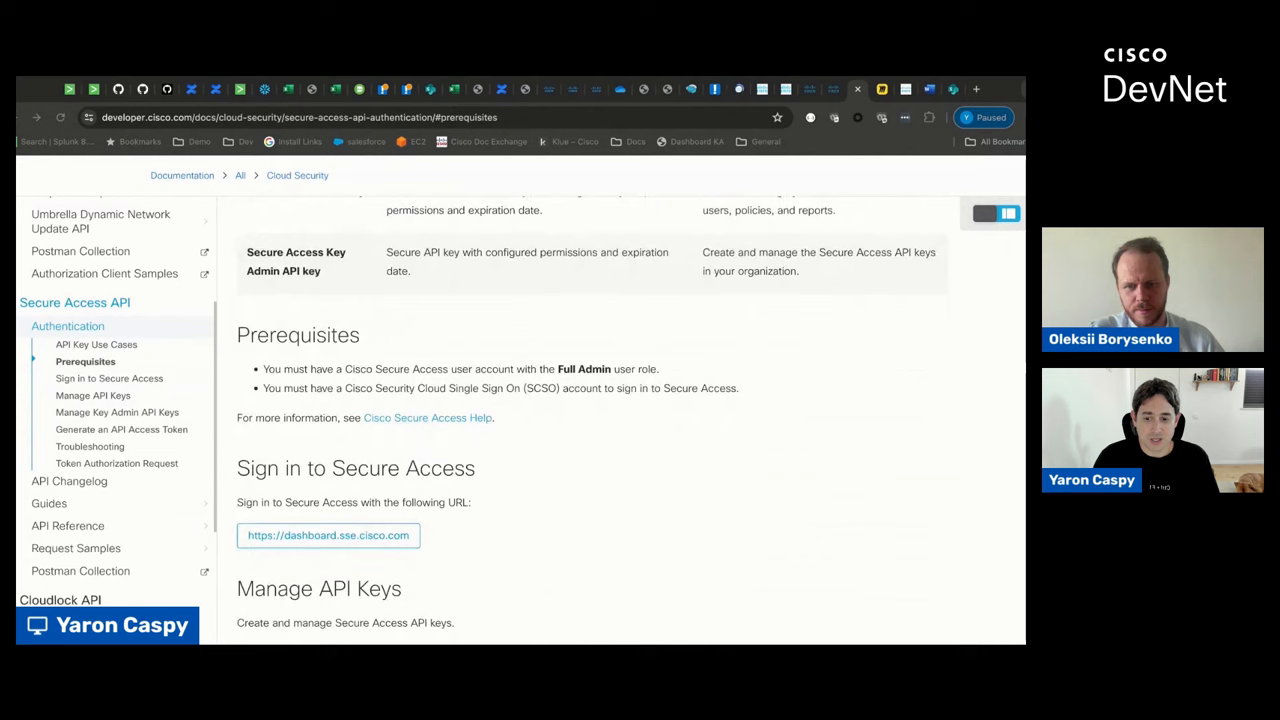
scroll(down, 3)
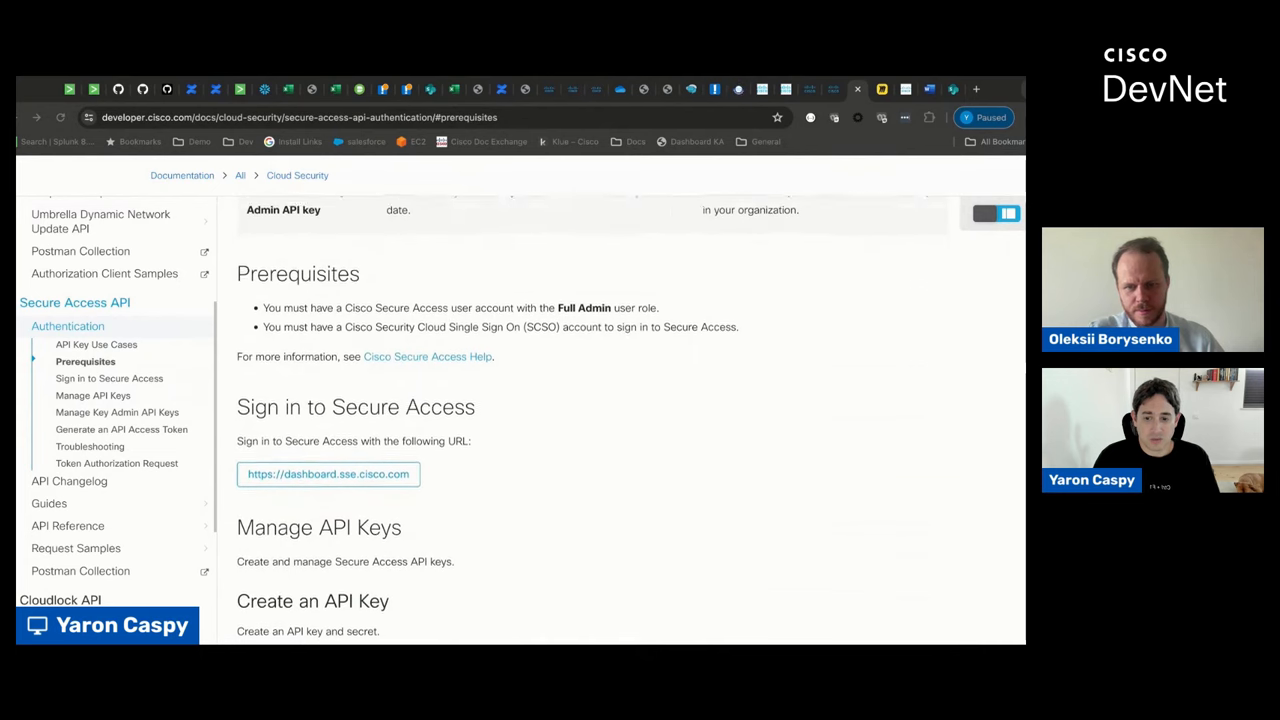
click(111, 378)
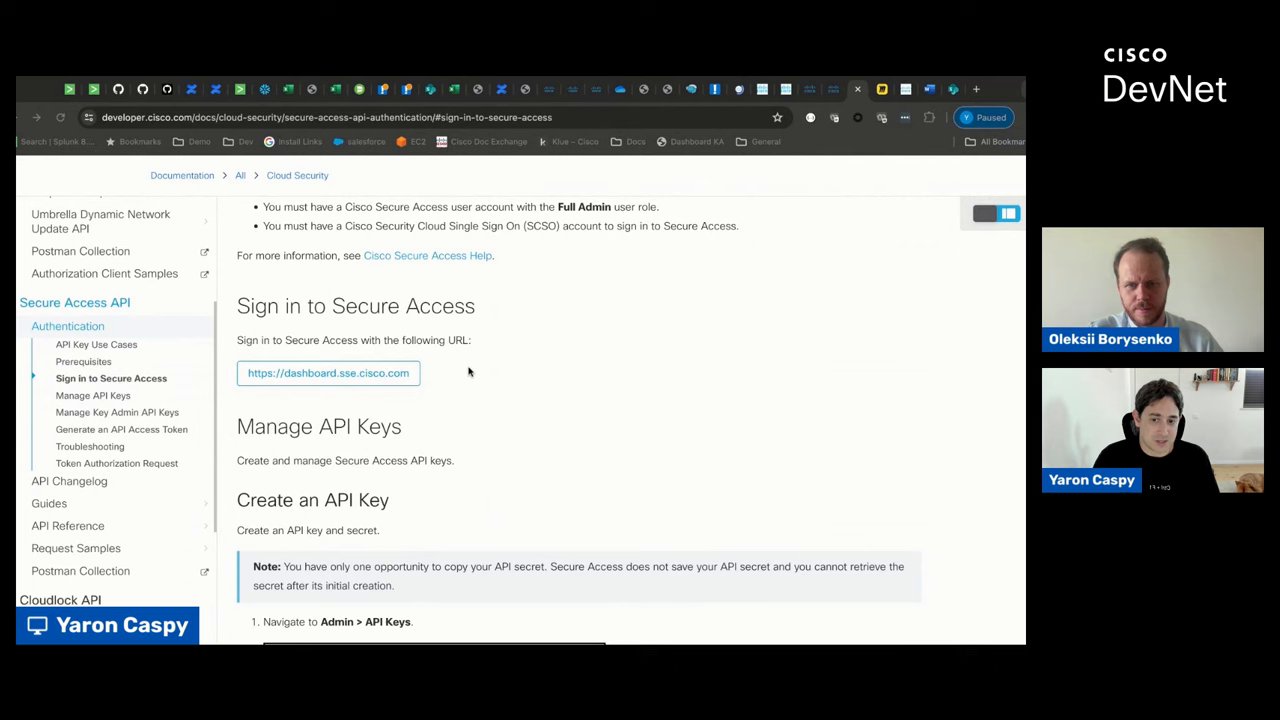
scroll(down, 3)
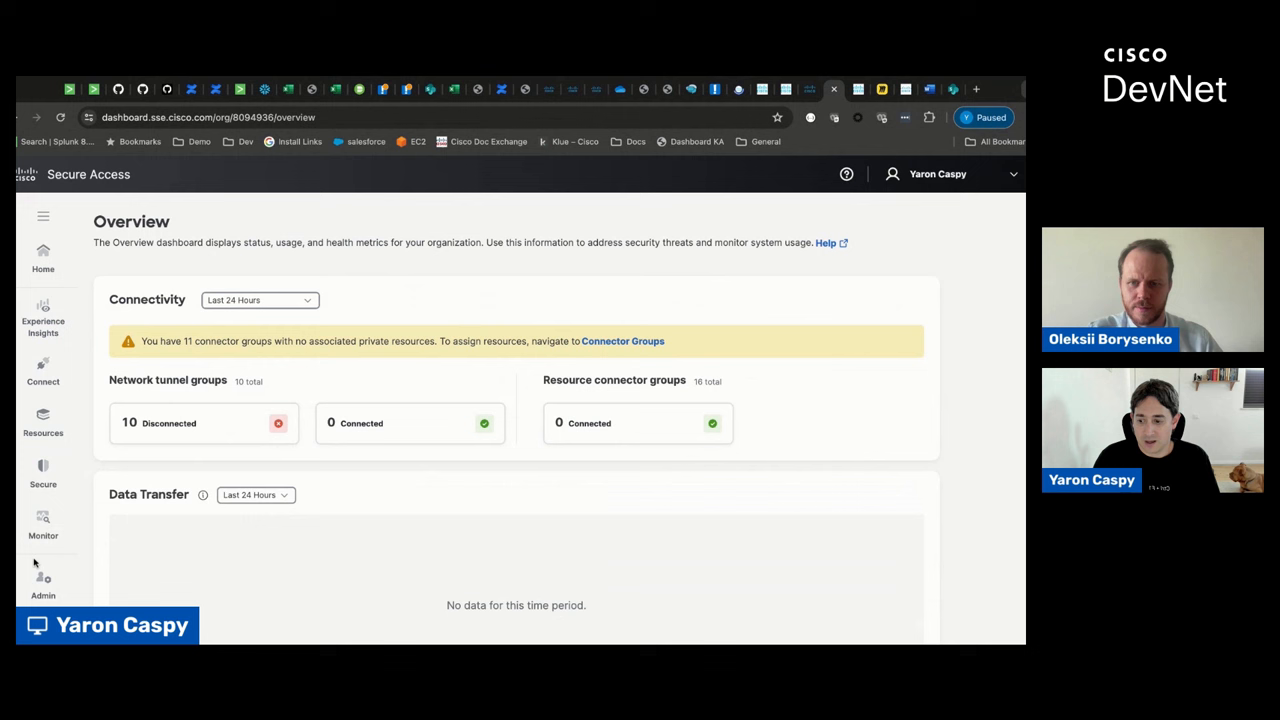
Navigate to Admin > API Keys from the Overview dashboard
click(43, 580)
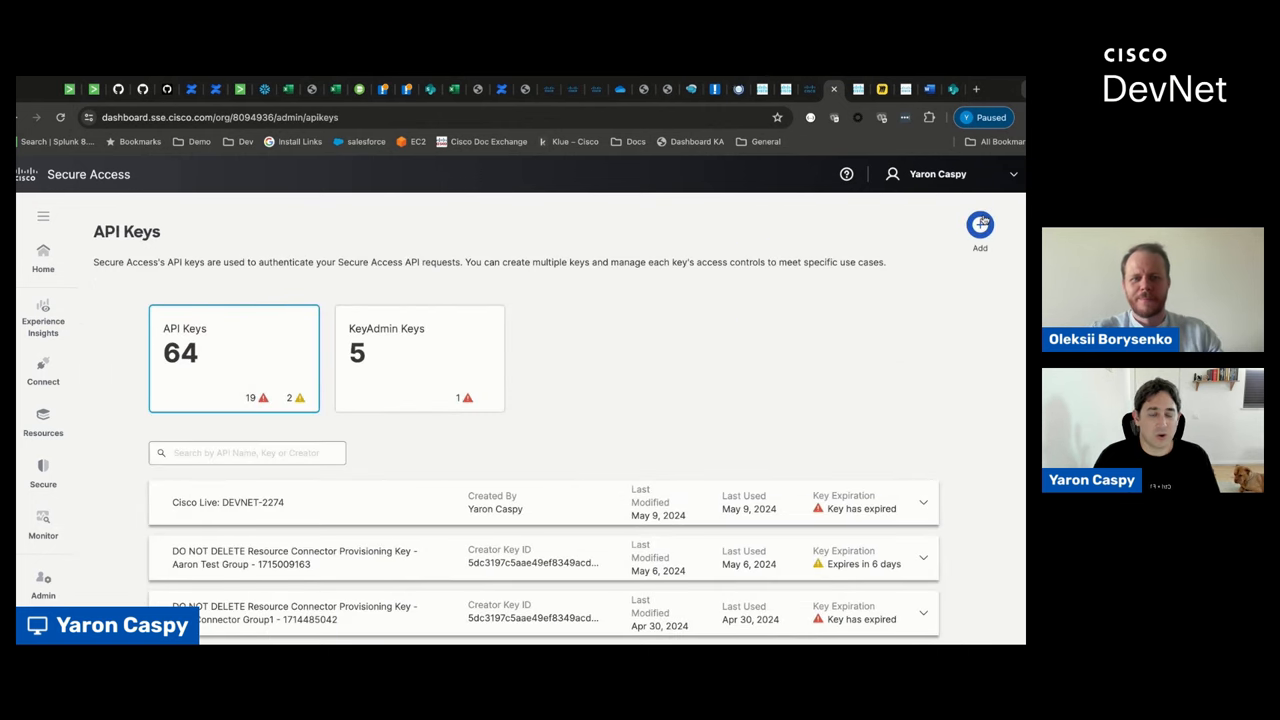
Add an API key named 'My SIEM integration' with description 'This is my integration'
click(979, 224)
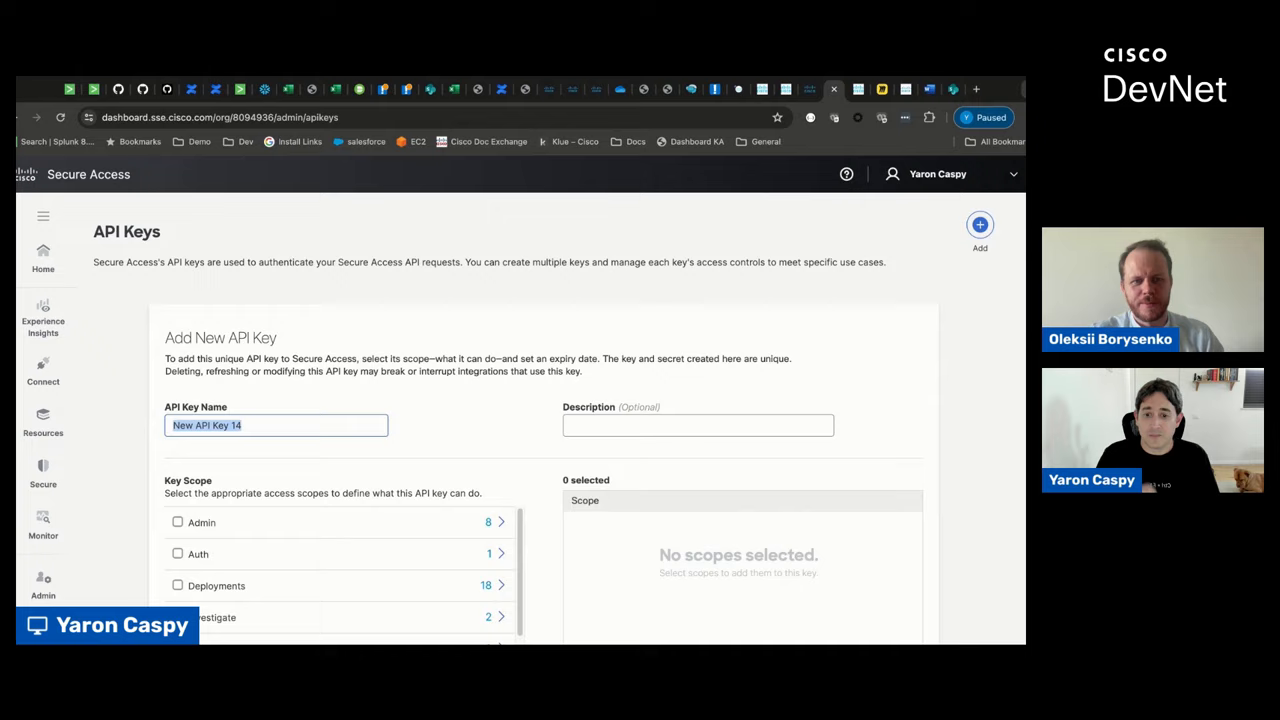
scroll(down, 3)
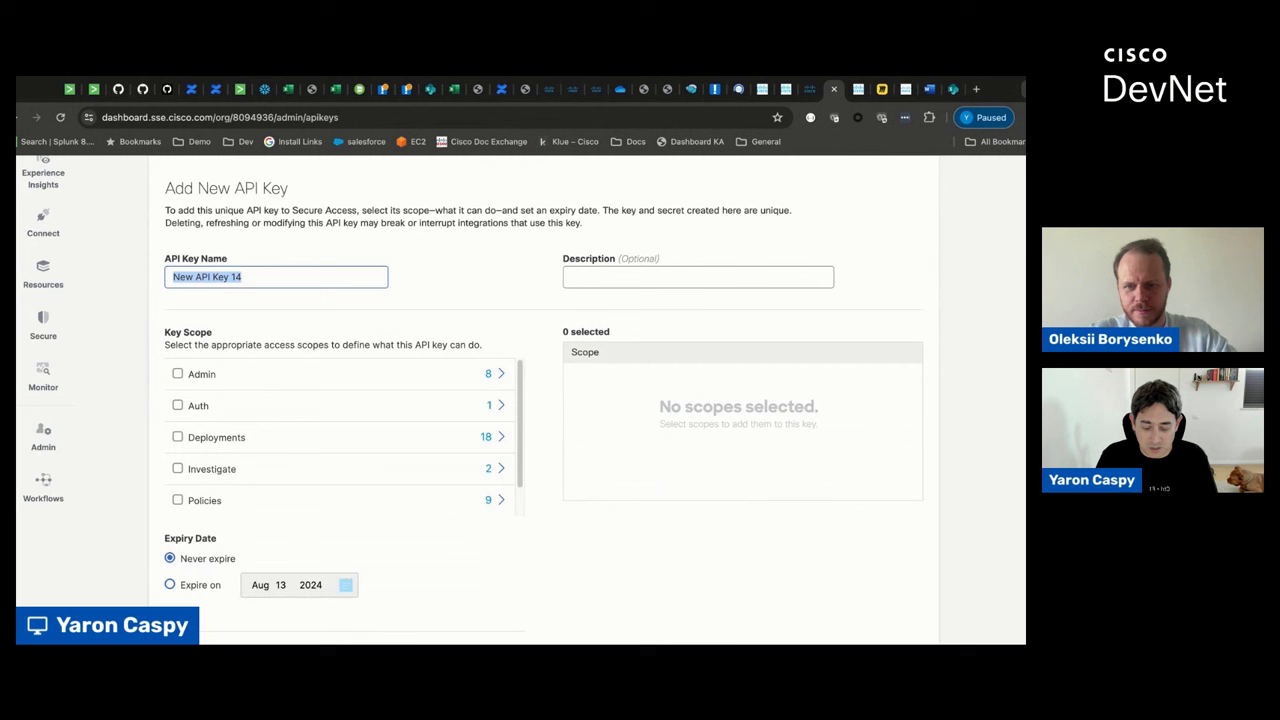
text(My)
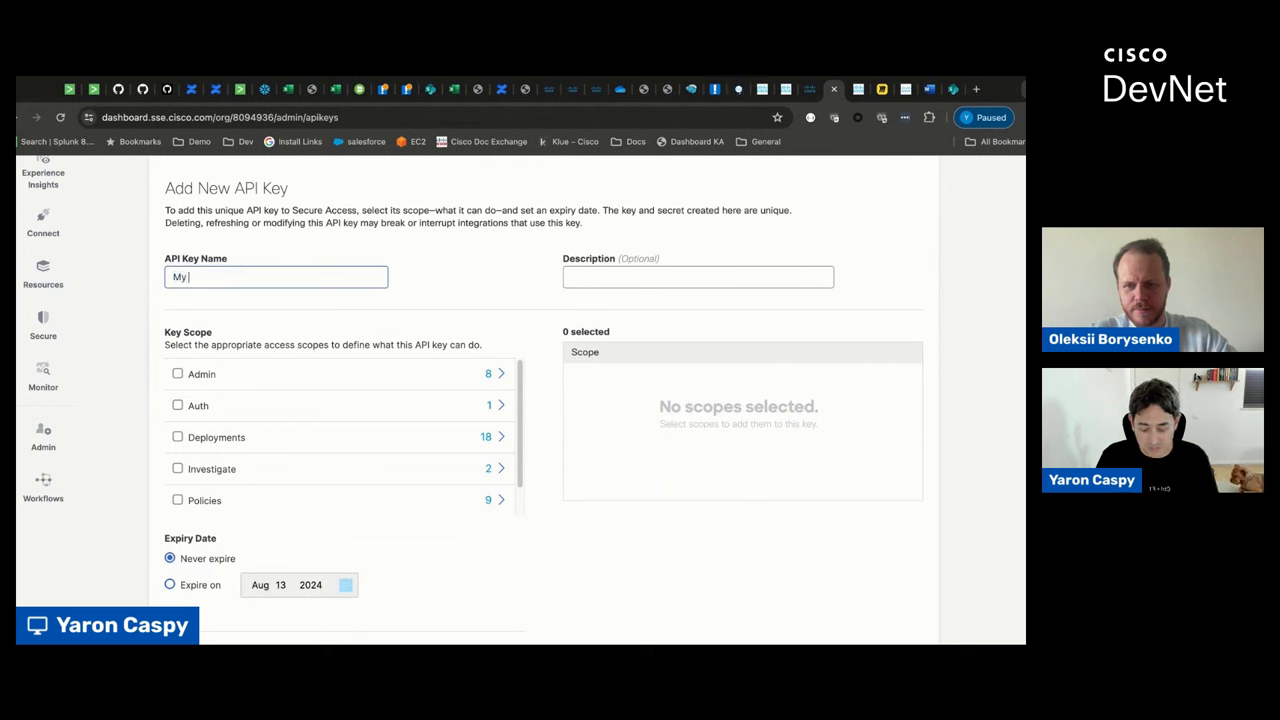
text(SIEM)
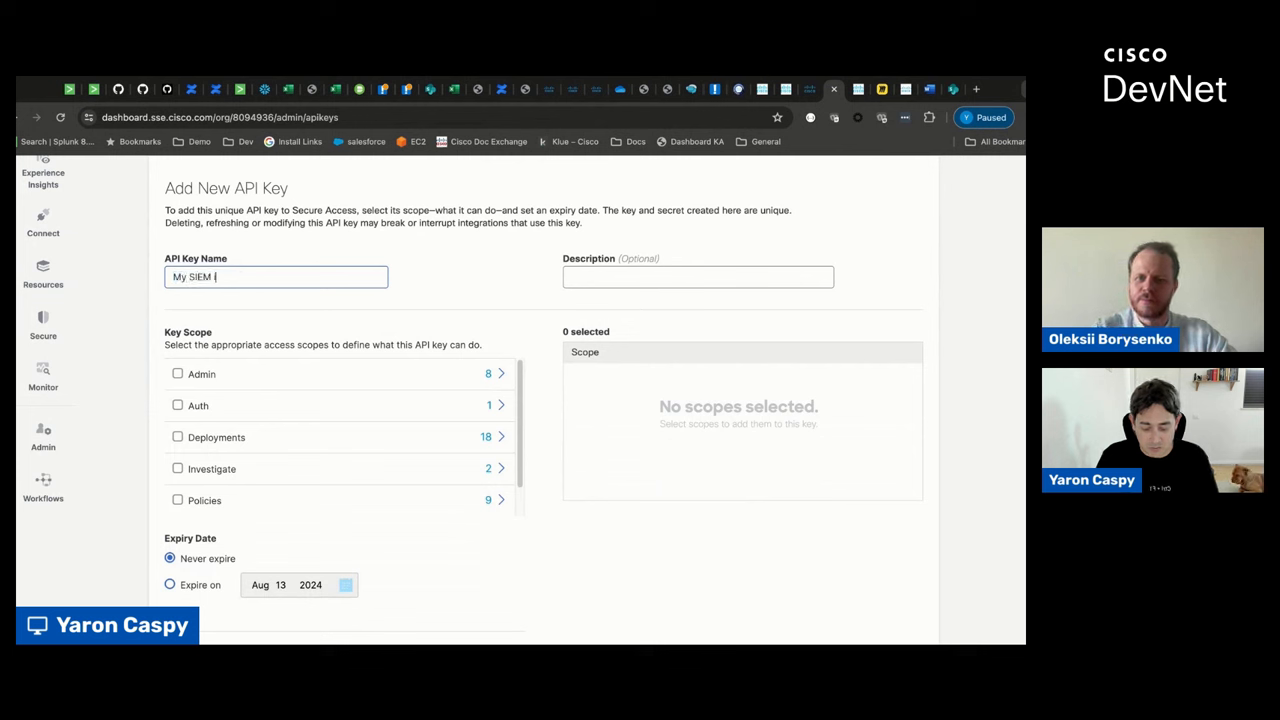
click(697, 277)
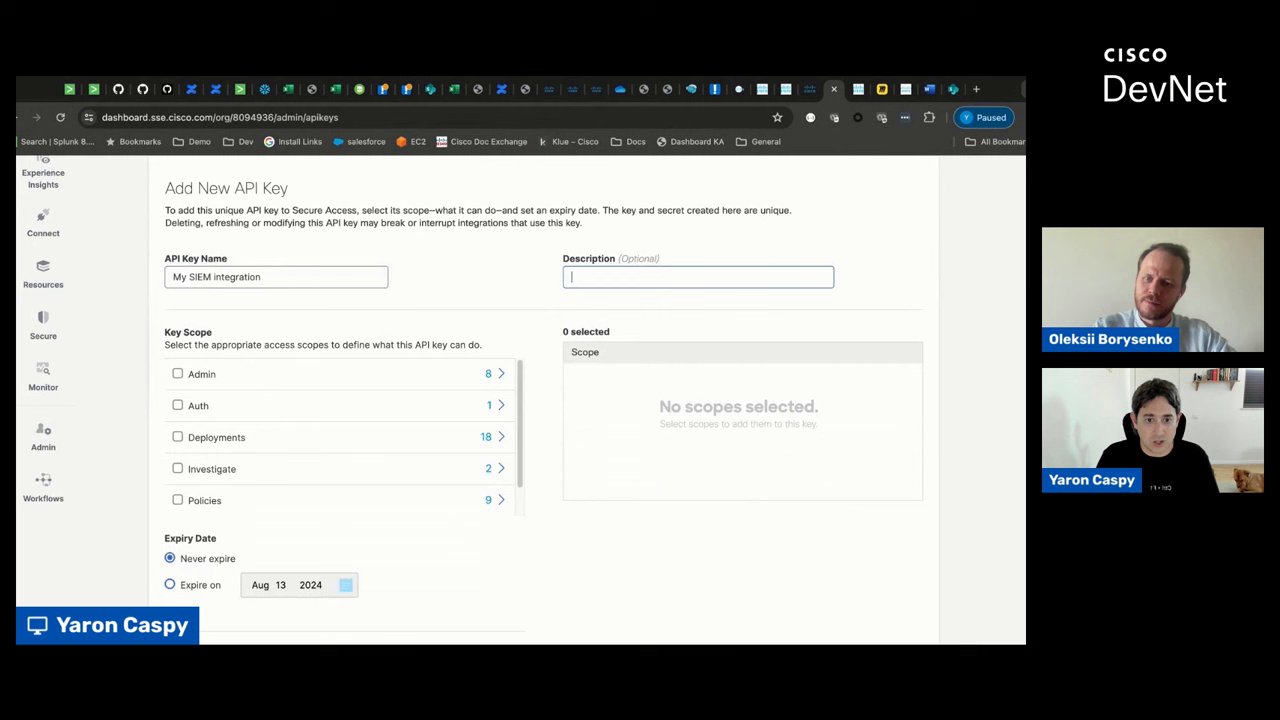
text(This is my int)
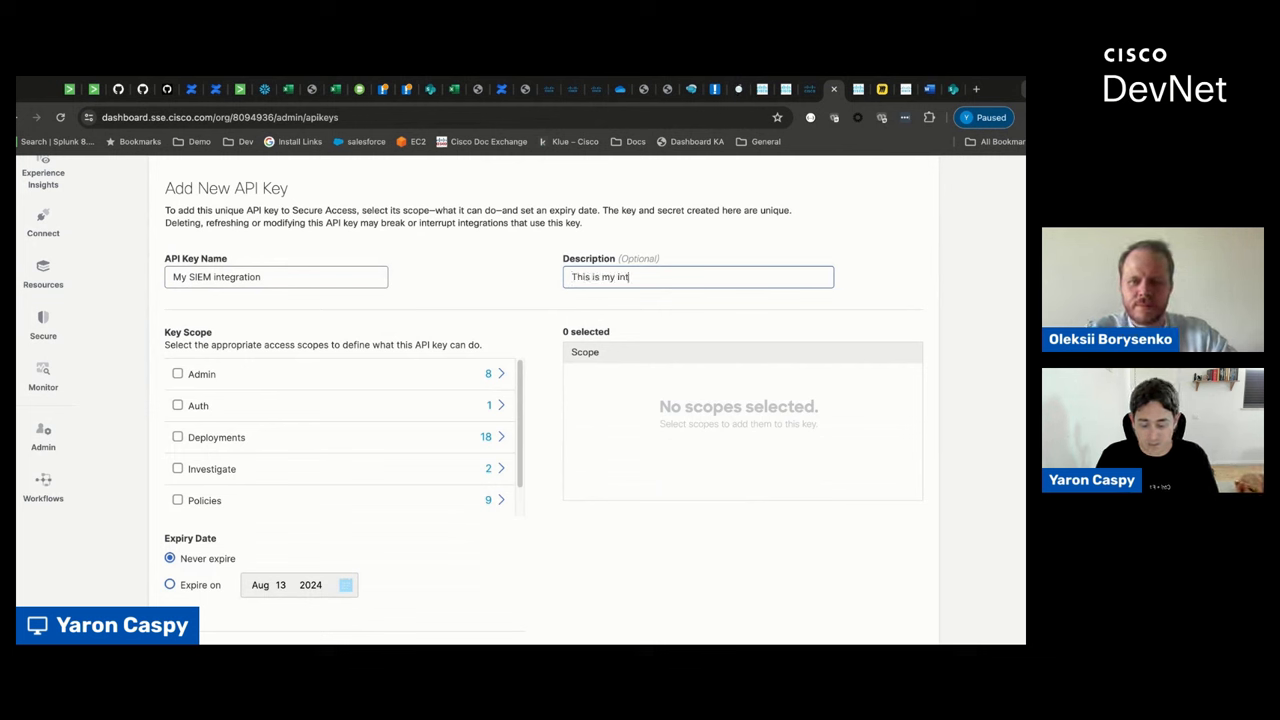
text(egration)
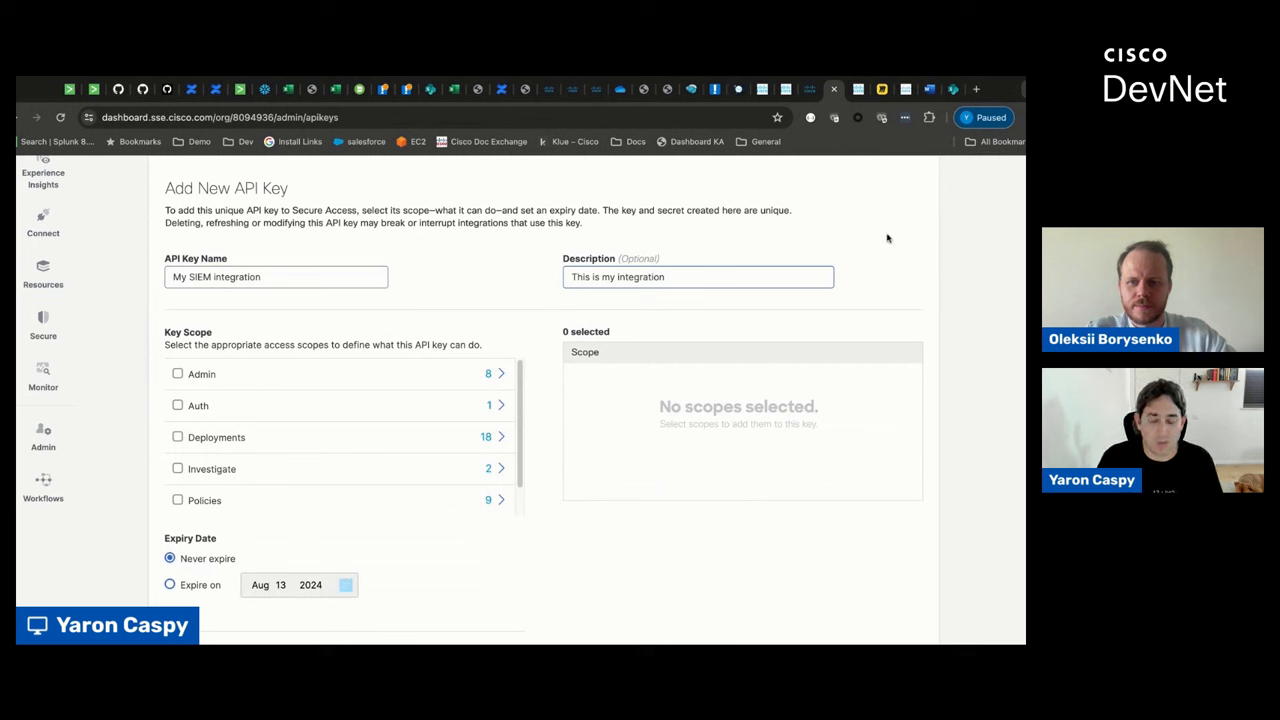
mouse_move(550, 308)
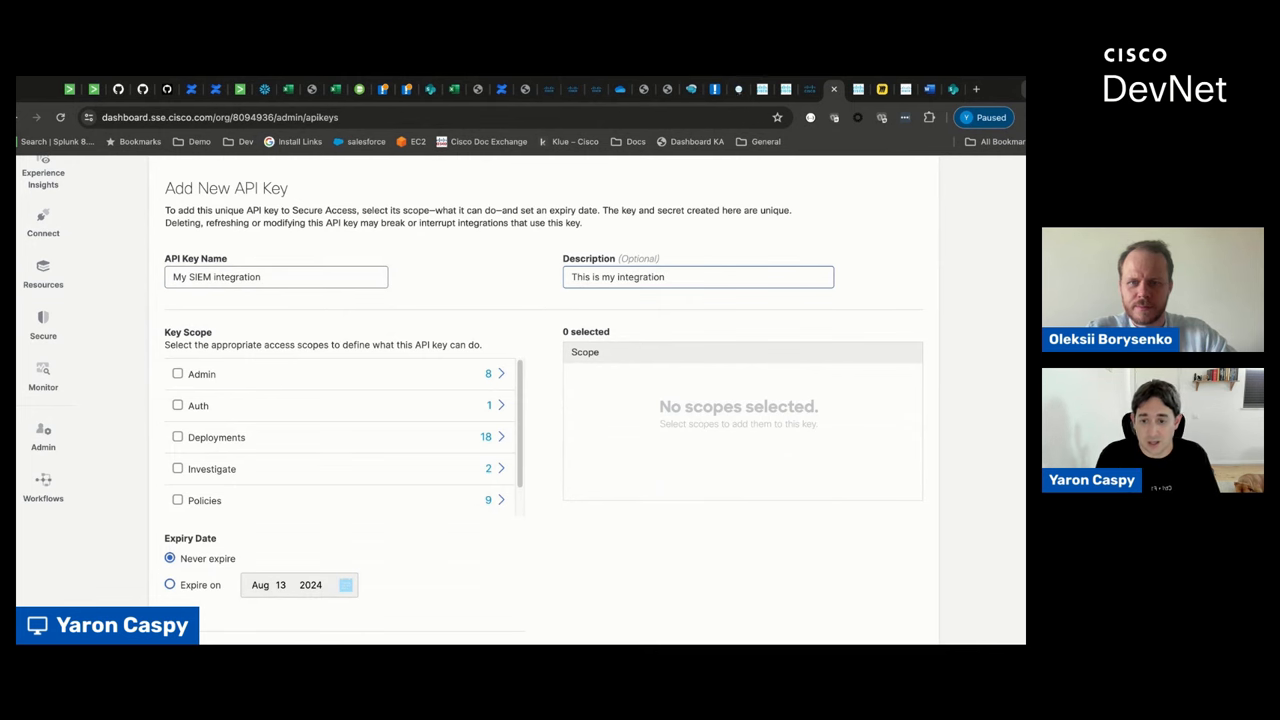
mouse_move(438, 311)
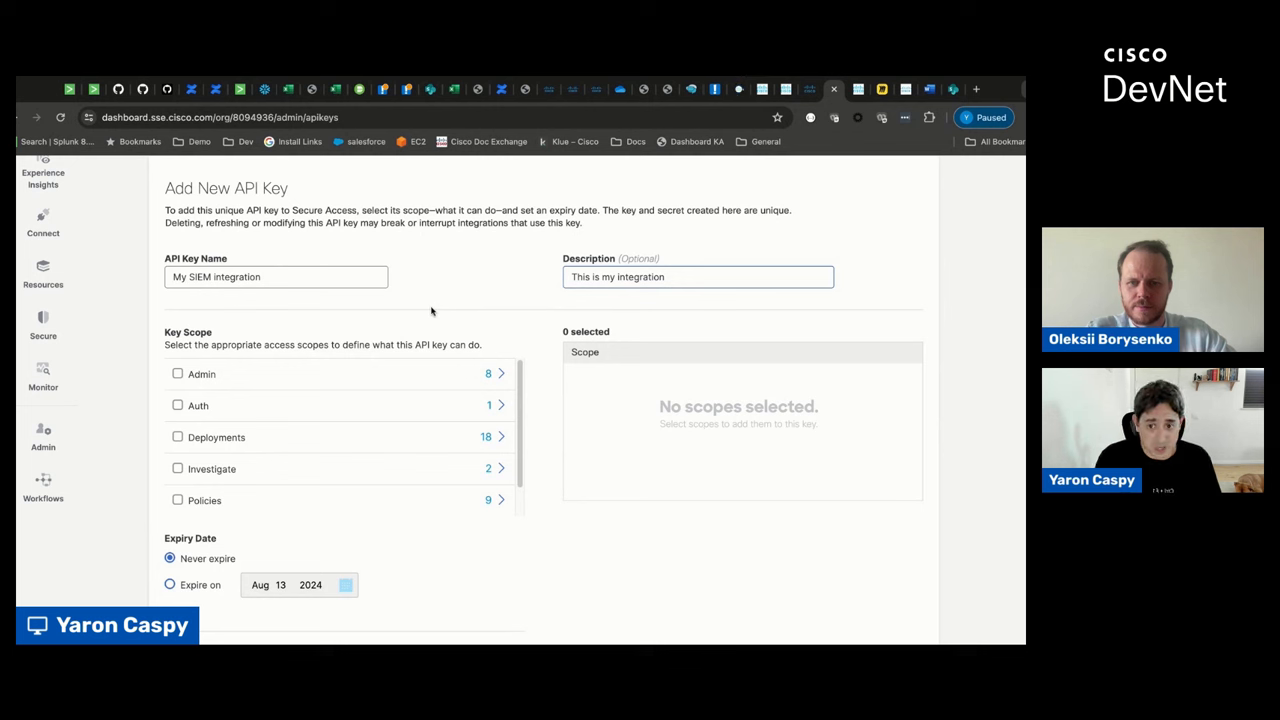
mouse_move(343, 322)
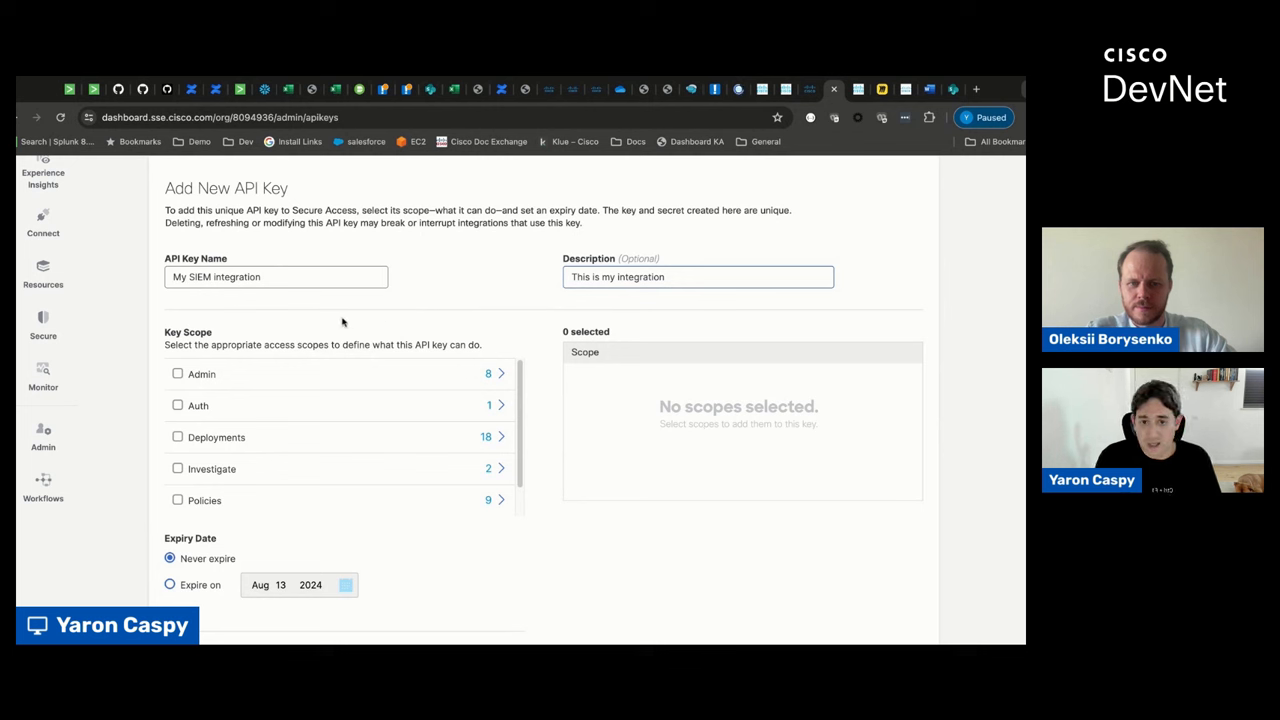
mouse_move(308, 326)
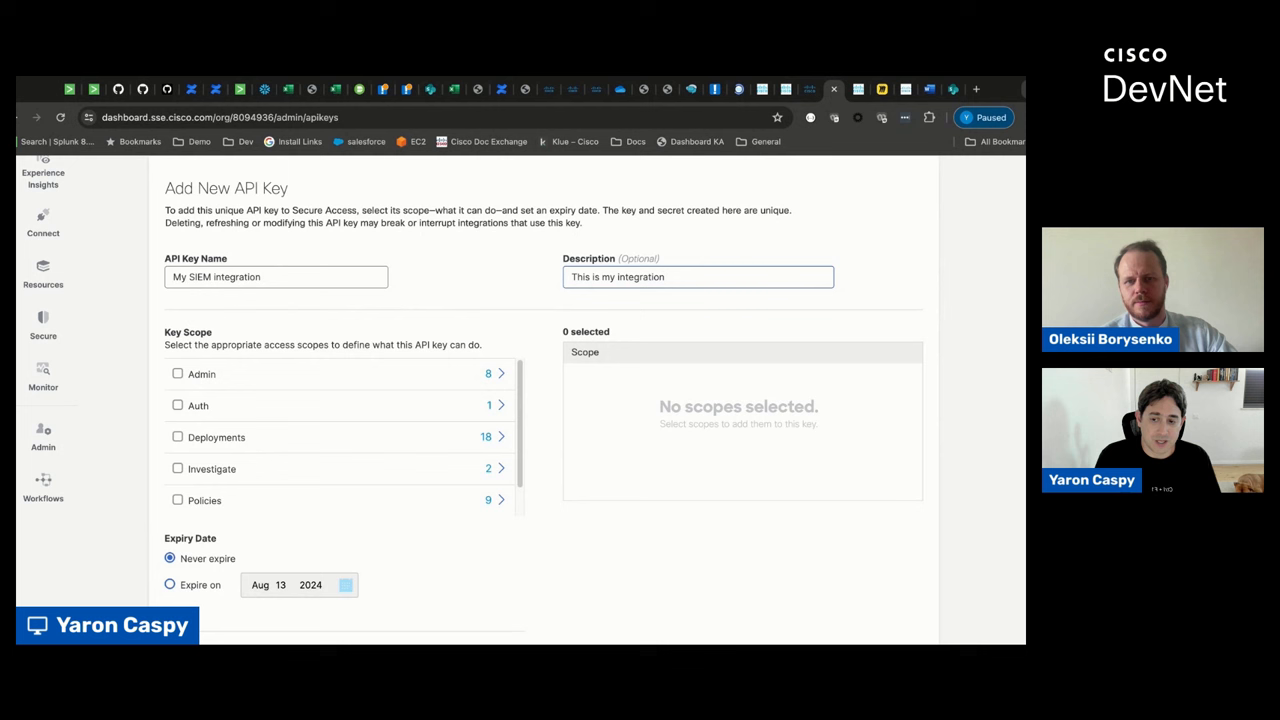
mouse_move(287, 330)
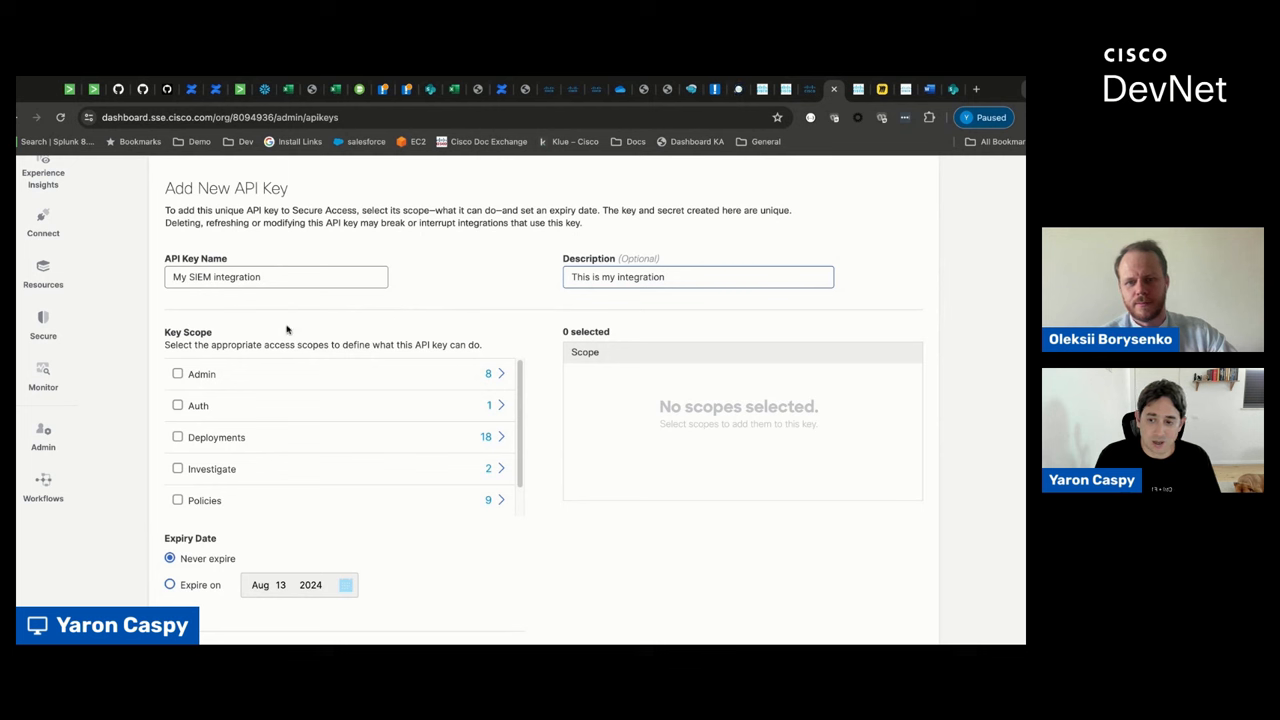
mouse_move(268, 373)
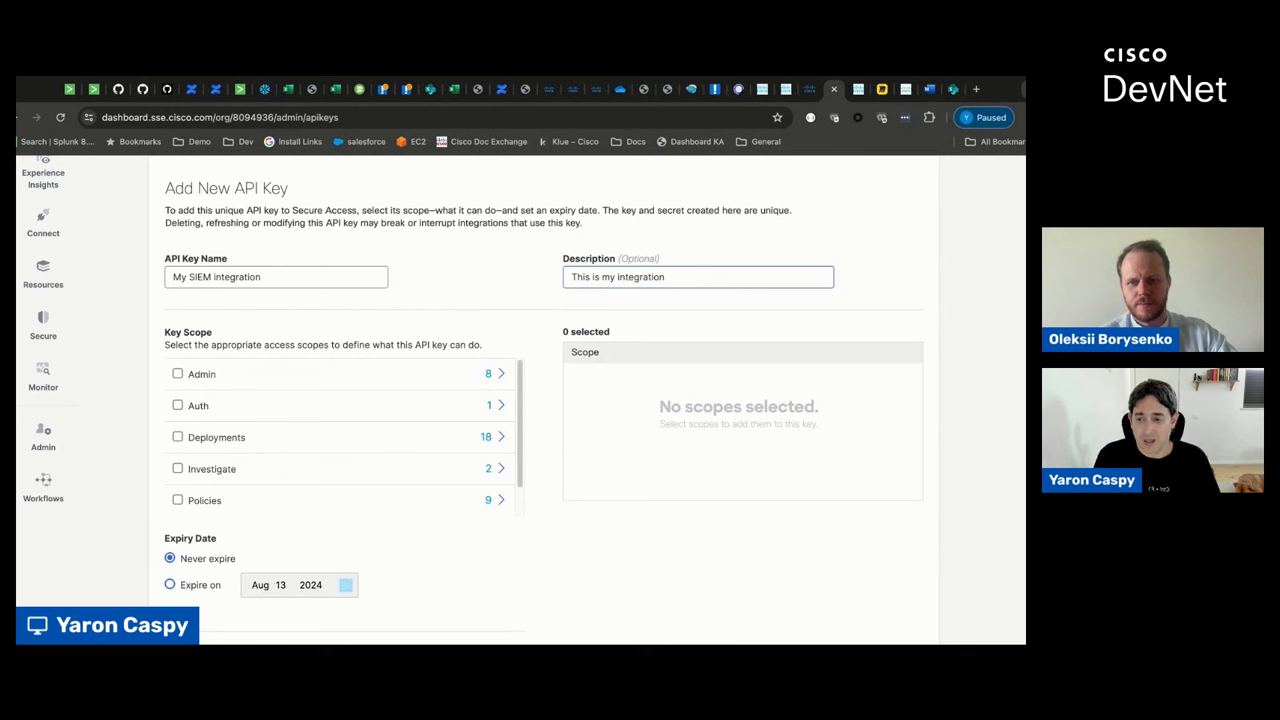
mouse_move(245, 391)
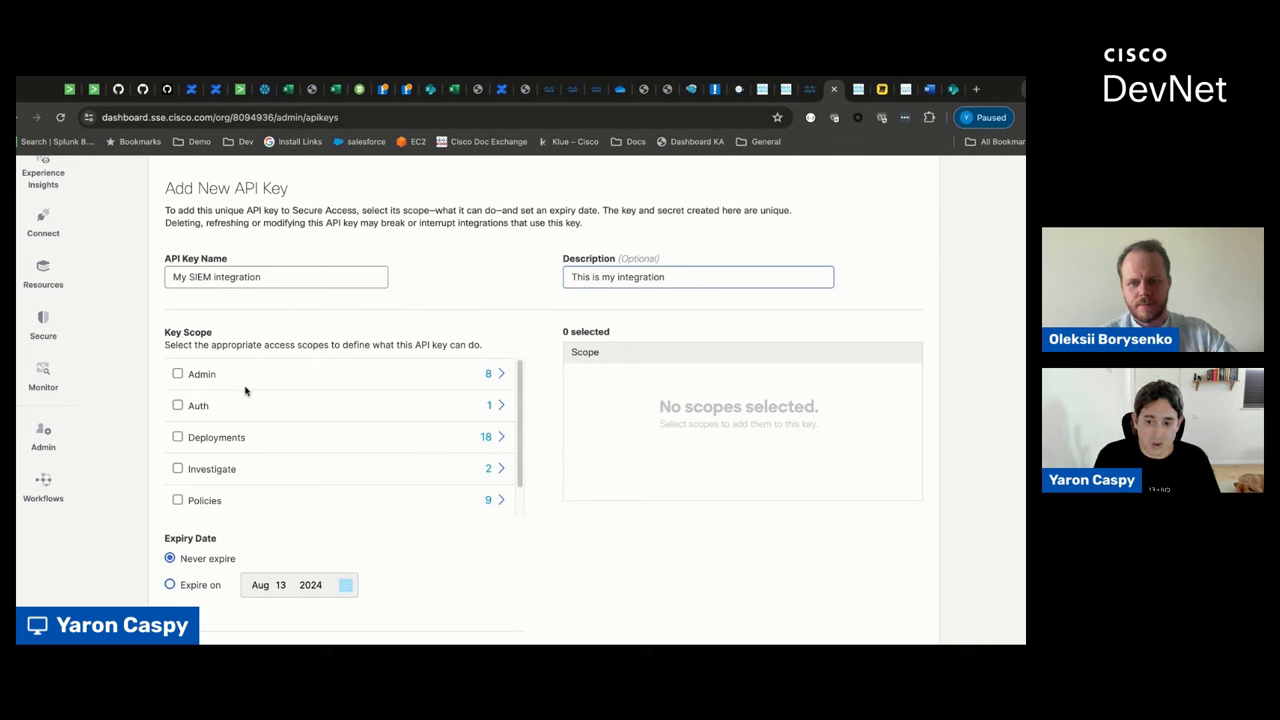
mouse_move(255, 420)
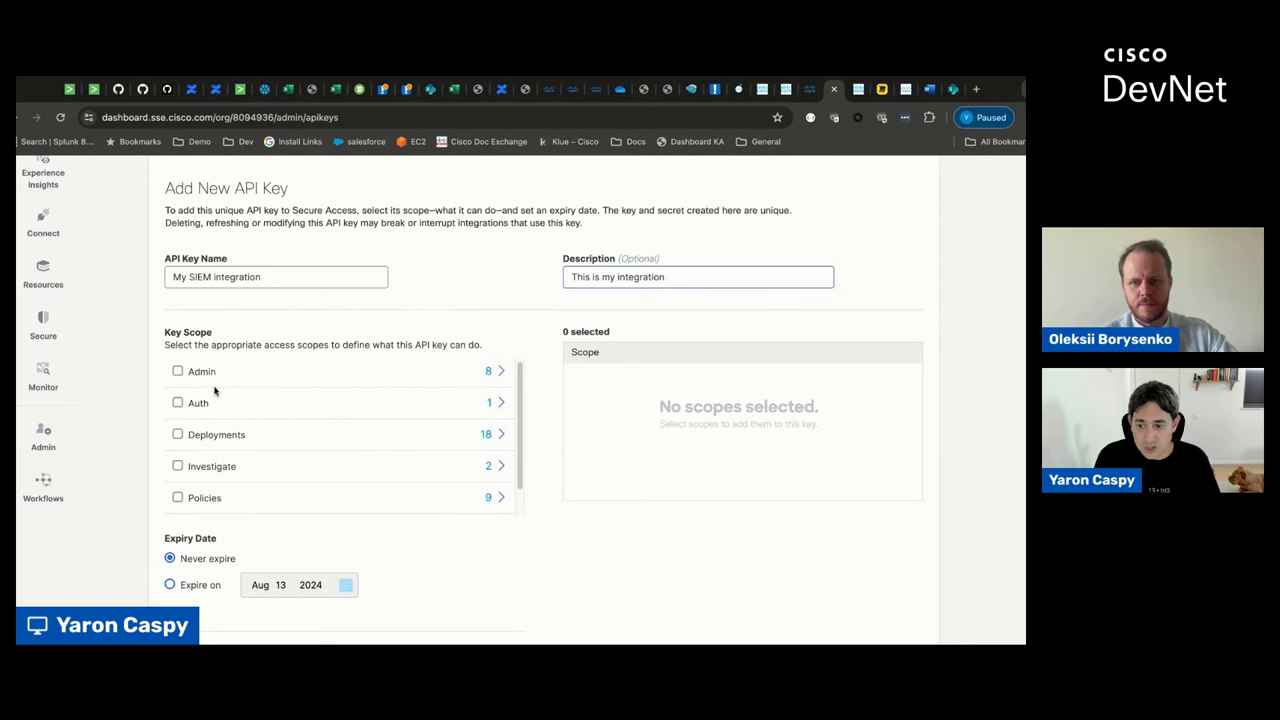
mouse_move(492, 440)
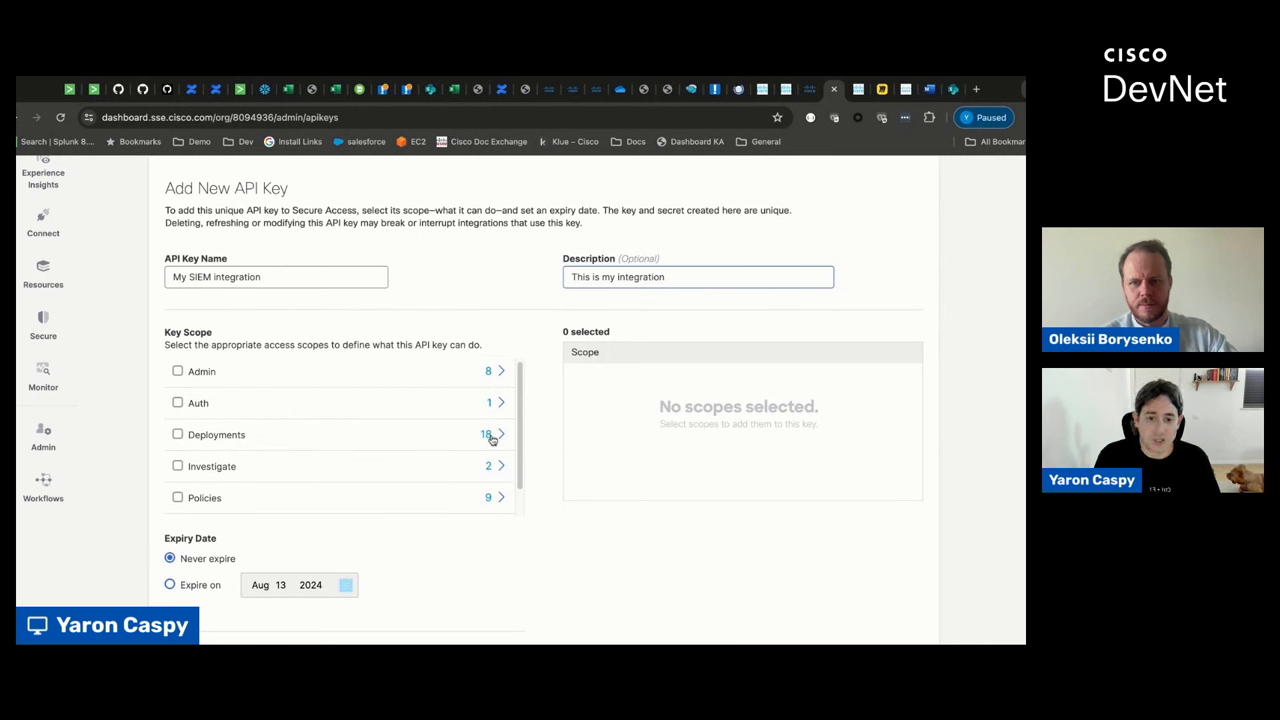
Grant the key the Deployments > Roaming Computers scope
click(490, 434)
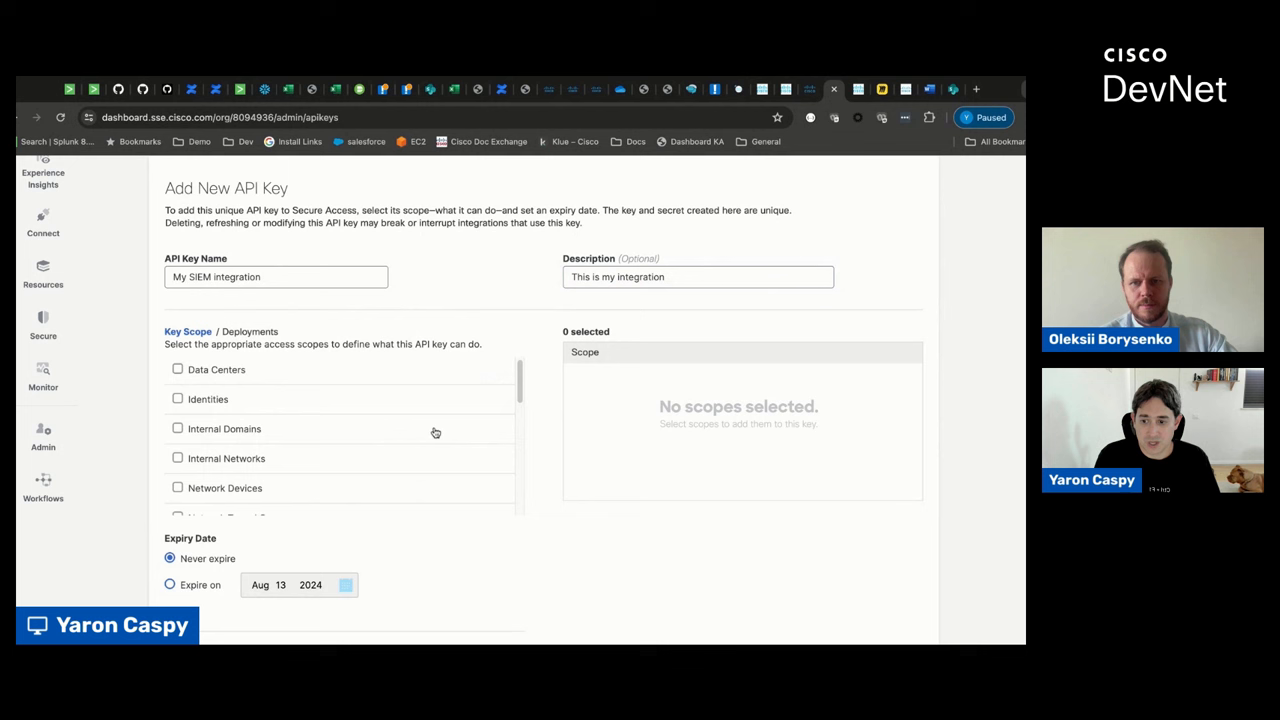
scroll(down, 3)
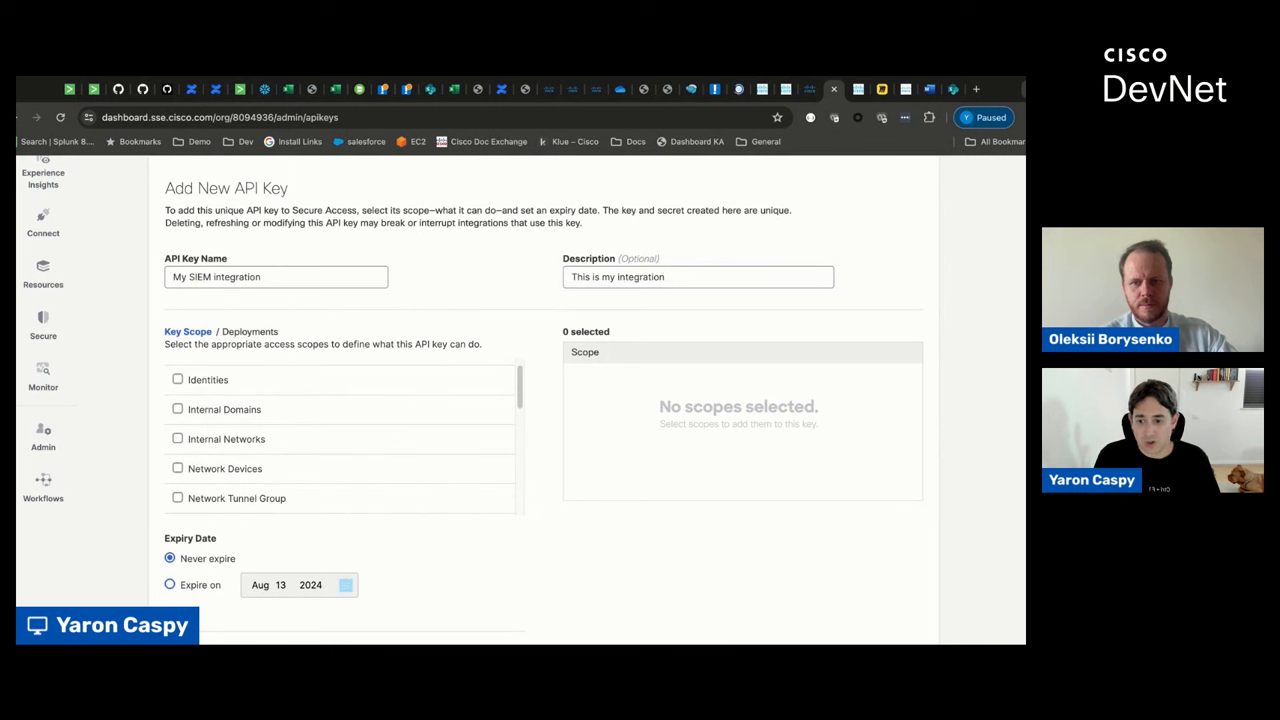
scroll(down, 3)
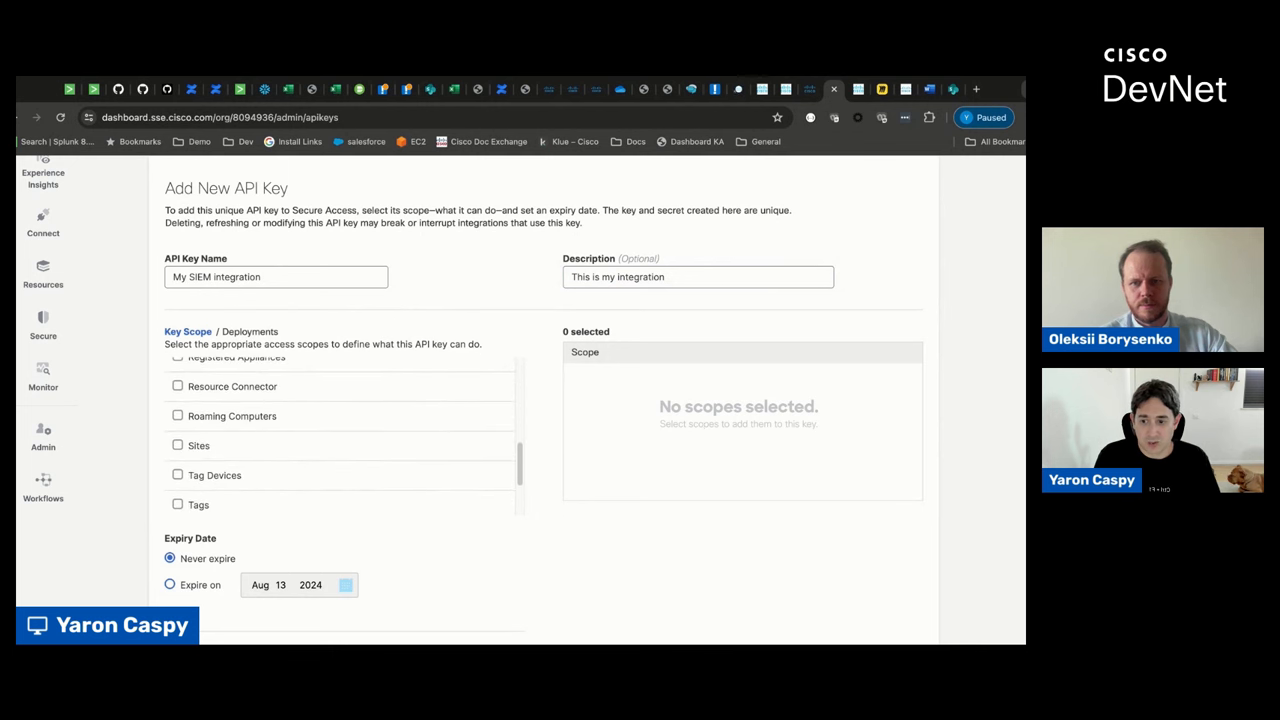
click(178, 415)
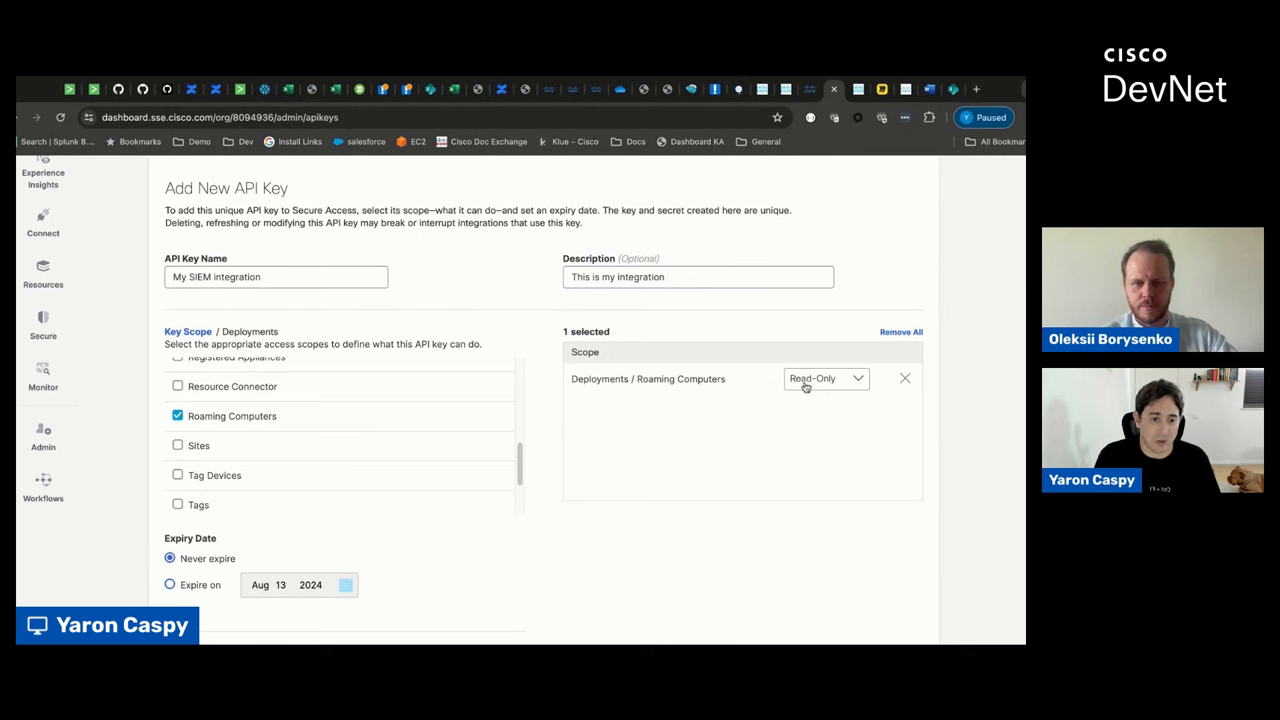
mouse_move(210, 341)
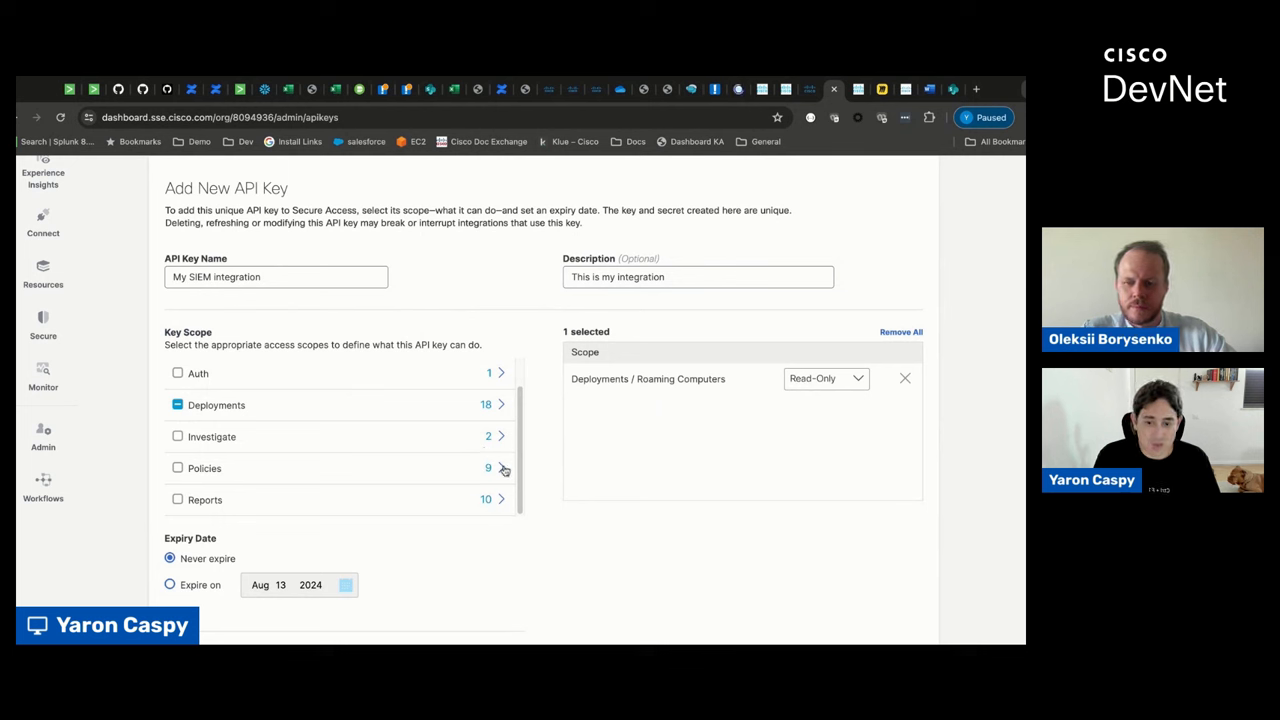
Add the Reports Aggregations and Granular Events scopes, keeping Read-Only and Never expire
click(500, 499)
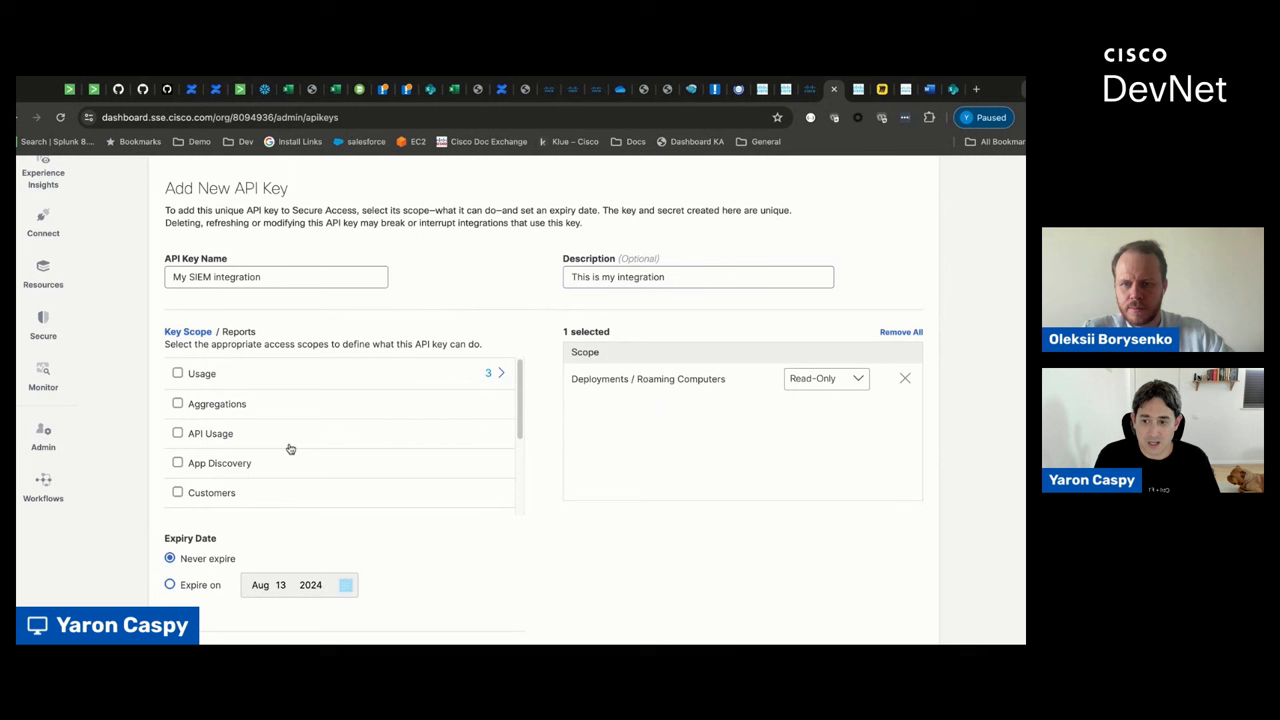
click(177, 403)
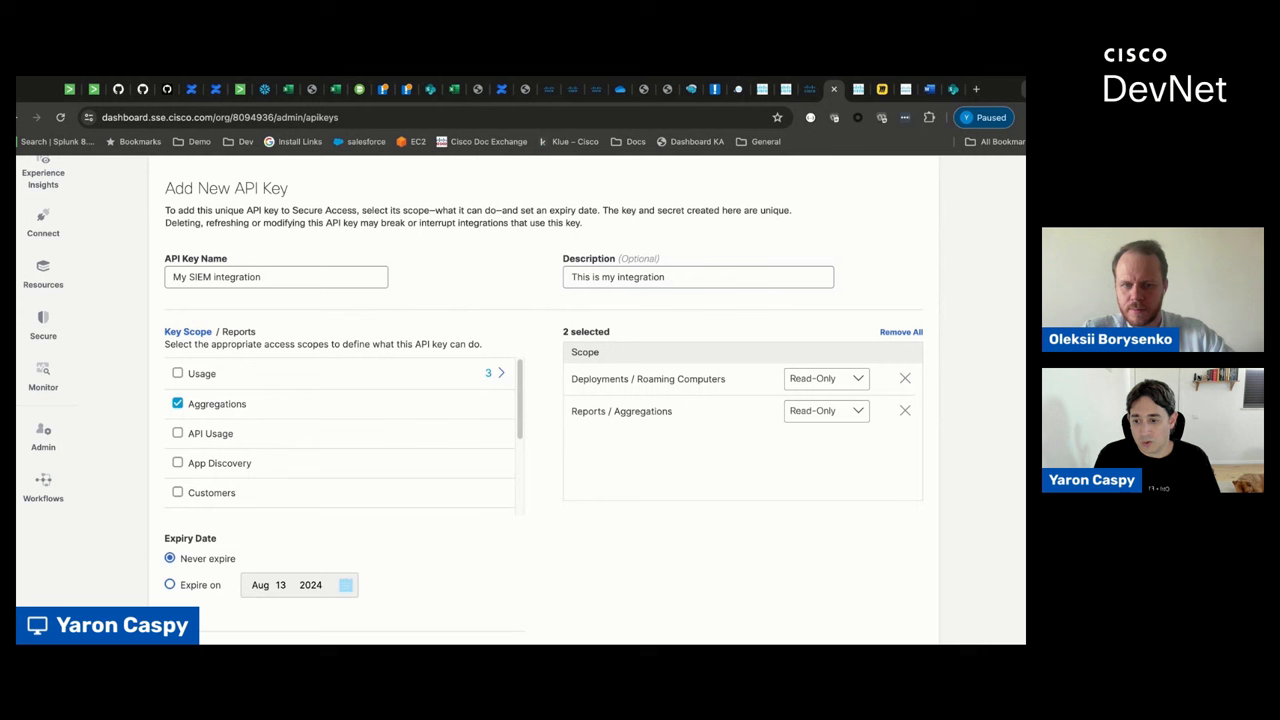
scroll(down, 3)
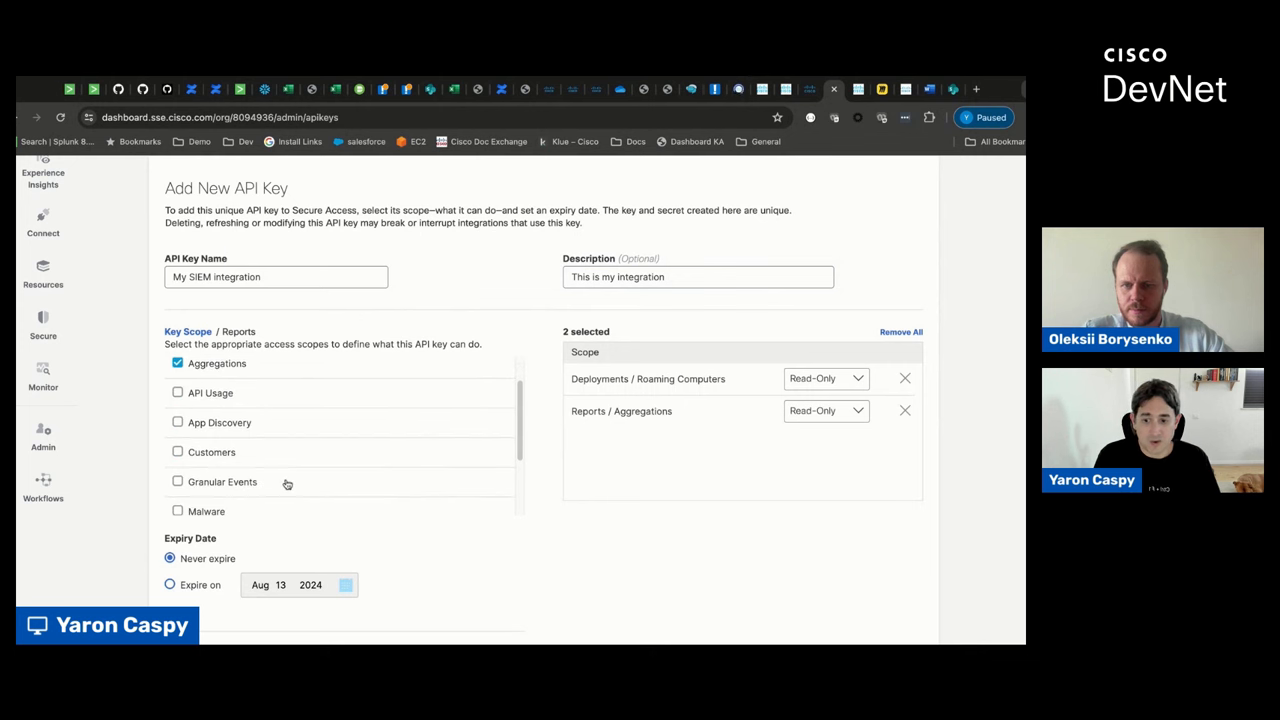
click(178, 481)
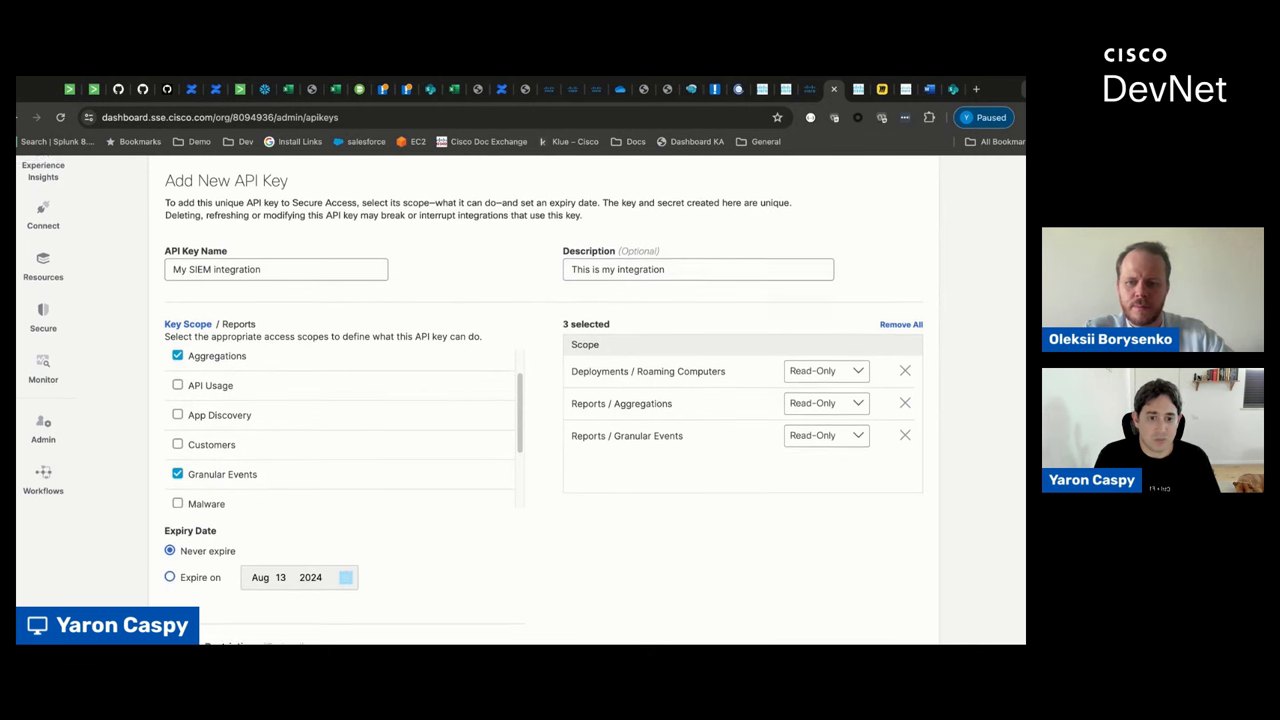
scroll(down, 3)
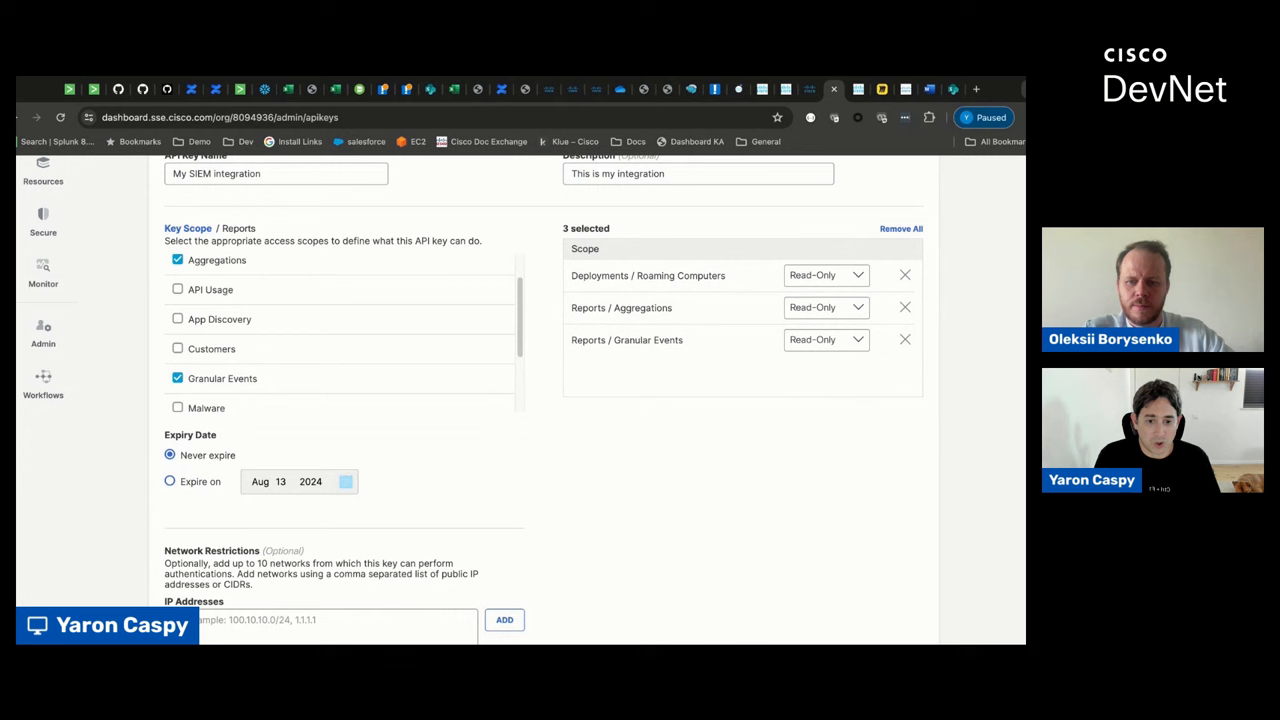
scroll(down, 3)
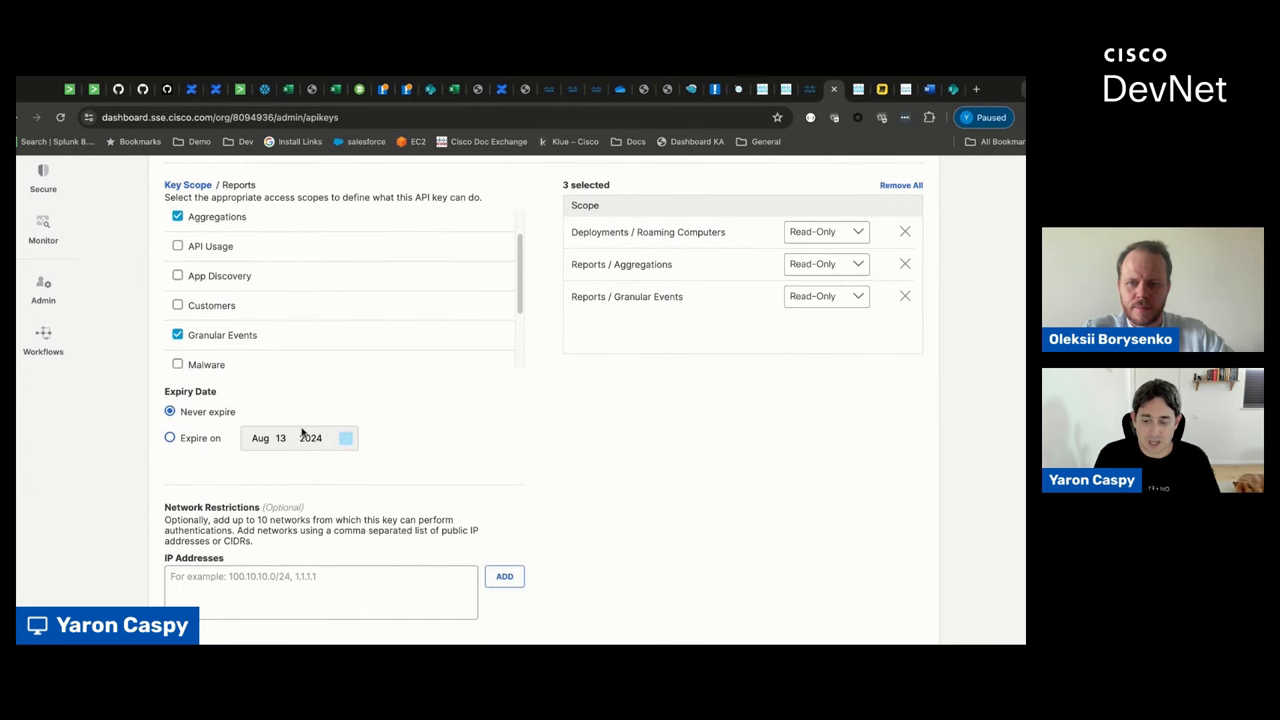
scroll(down, 3)
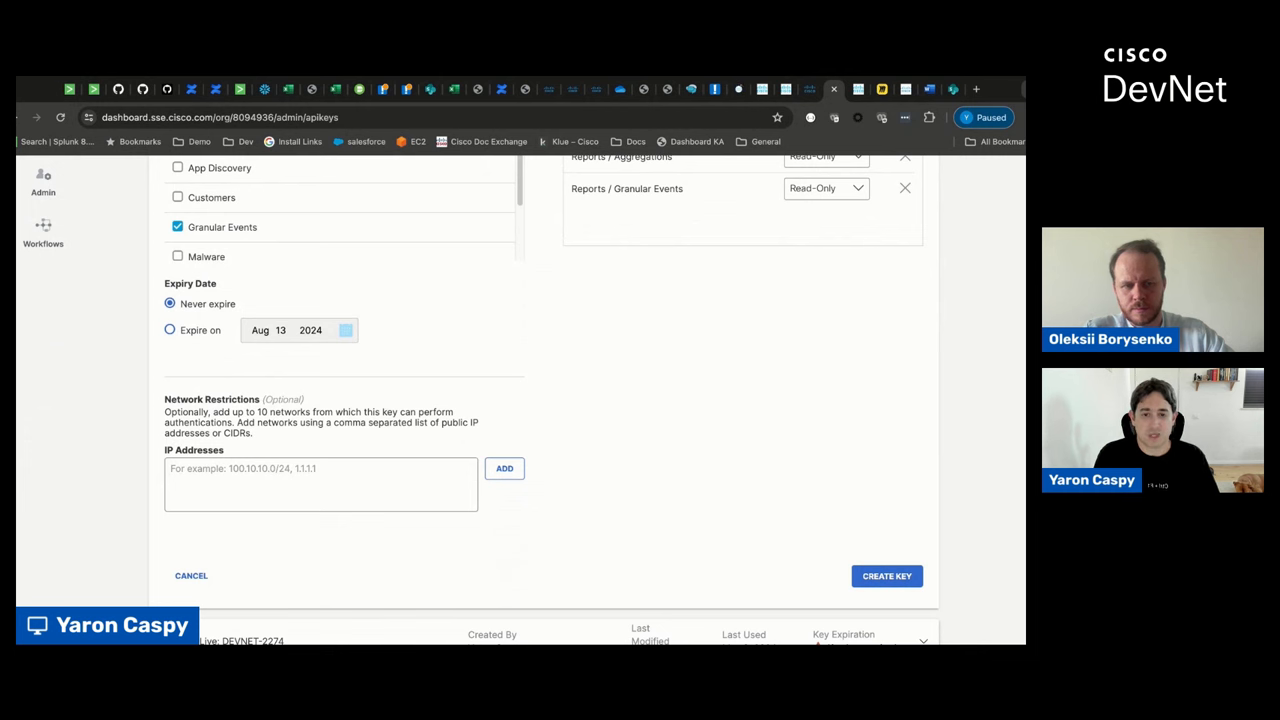
mouse_move(838, 567)
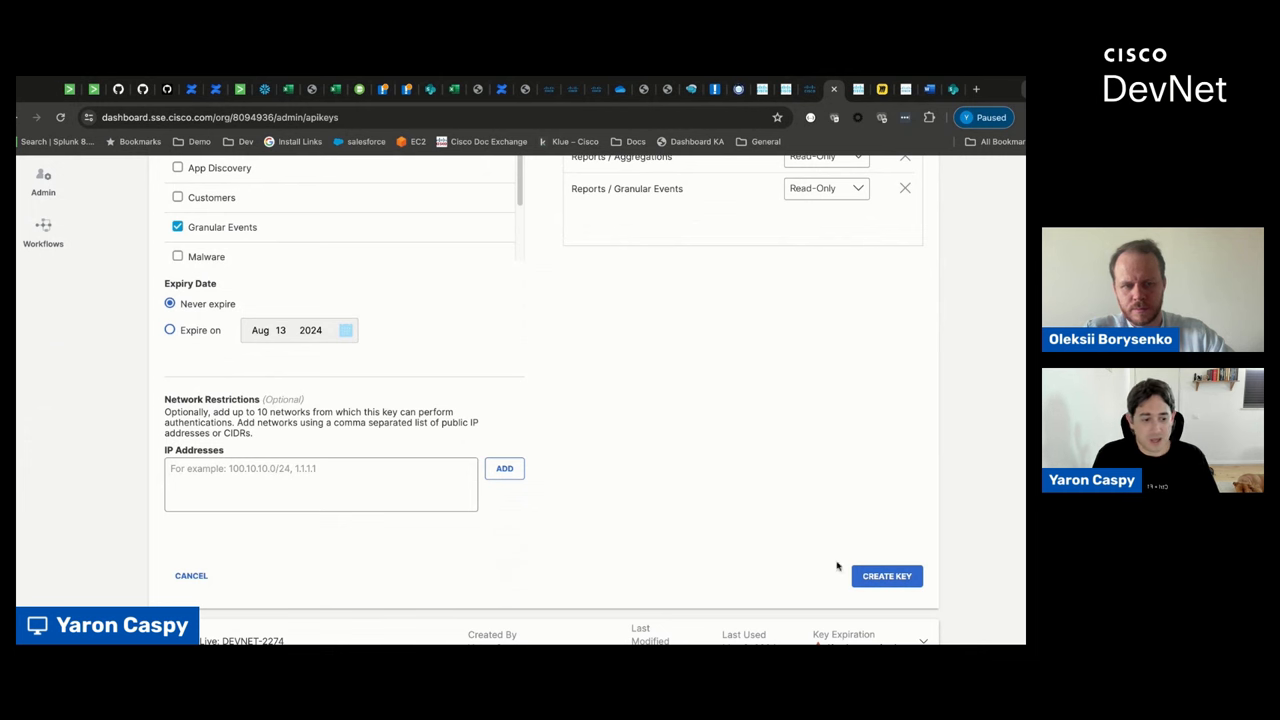
Create the key and scroll down to the generated API key and key secret
click(886, 575)
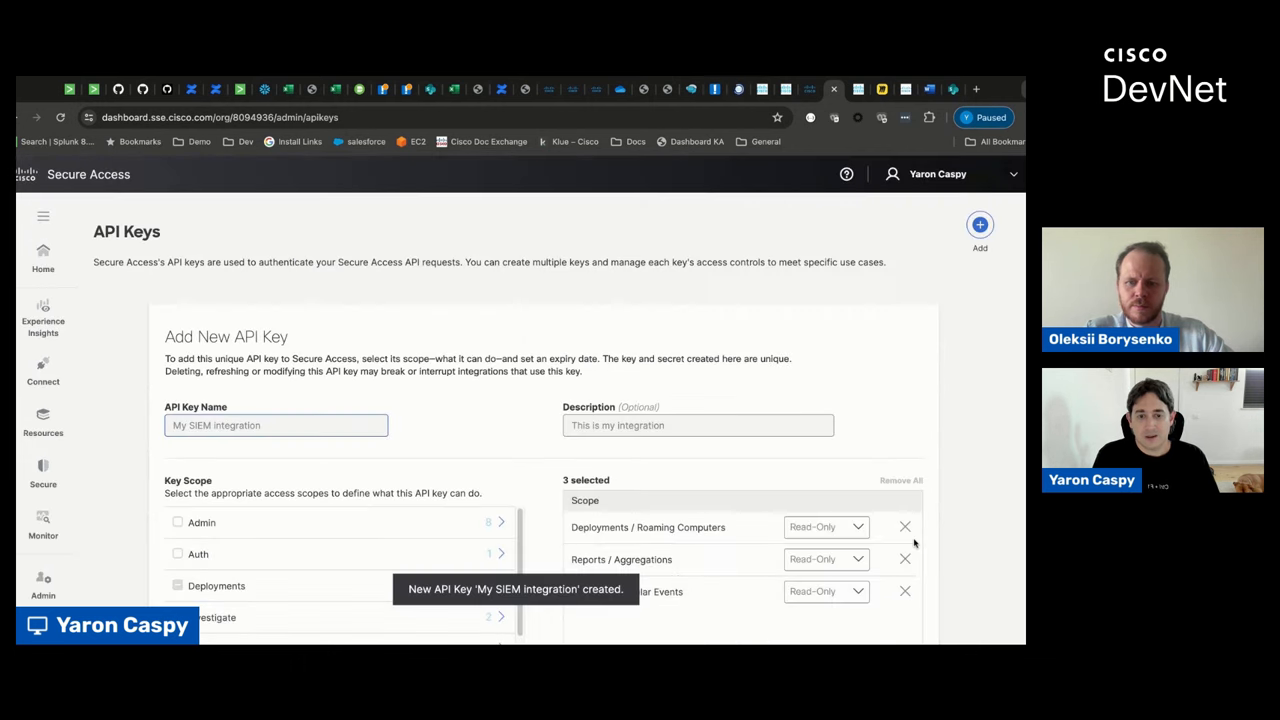
scroll(down, 3)
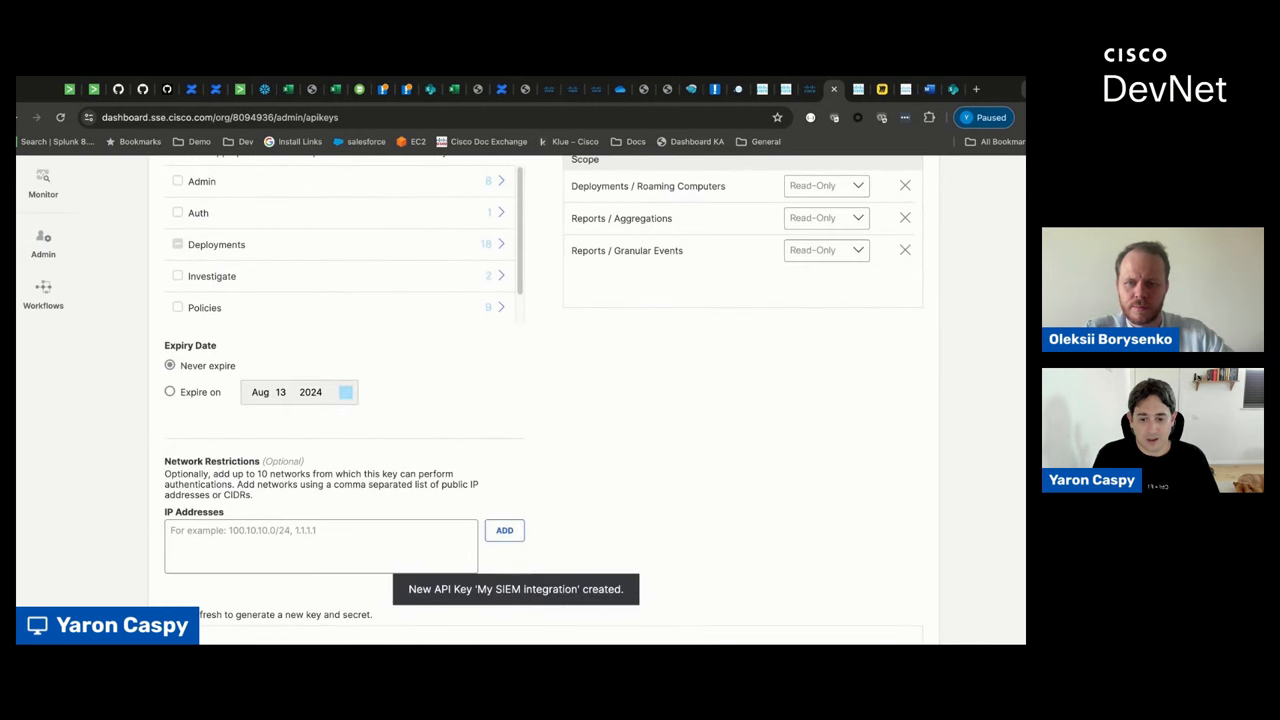
scroll(down, 3)
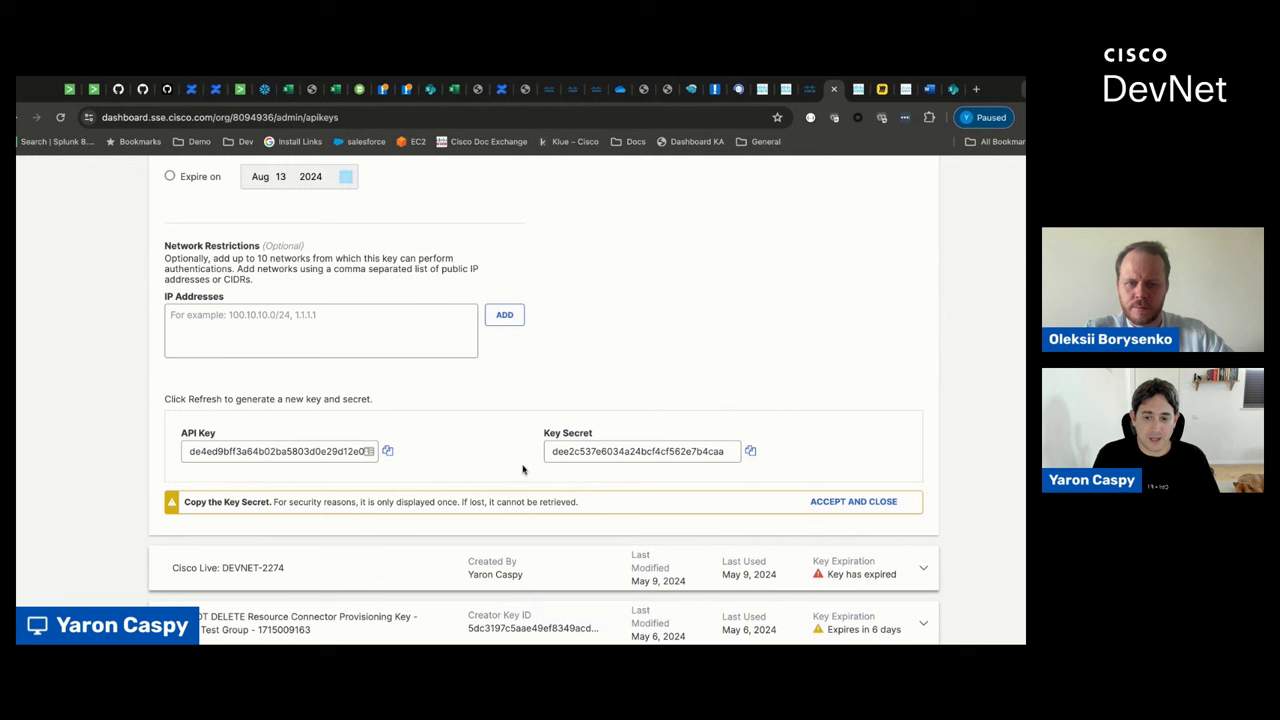
mouse_move(542, 476)
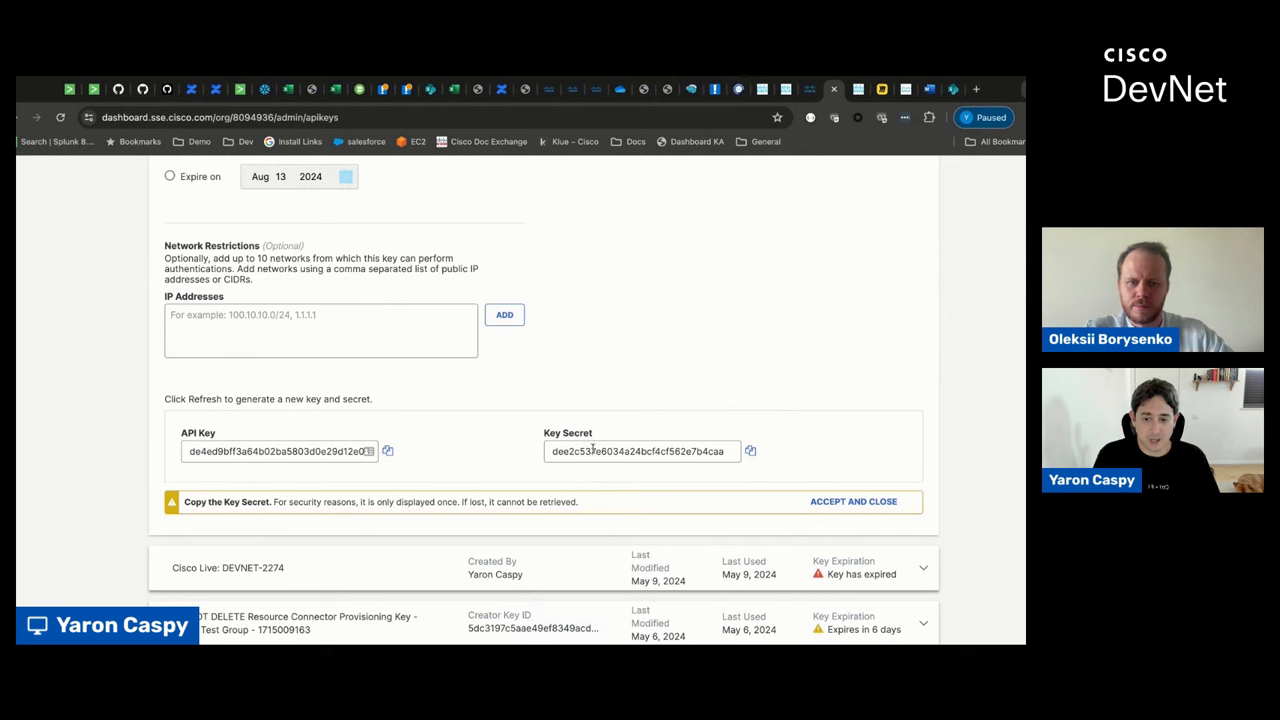
mouse_move(515, 448)
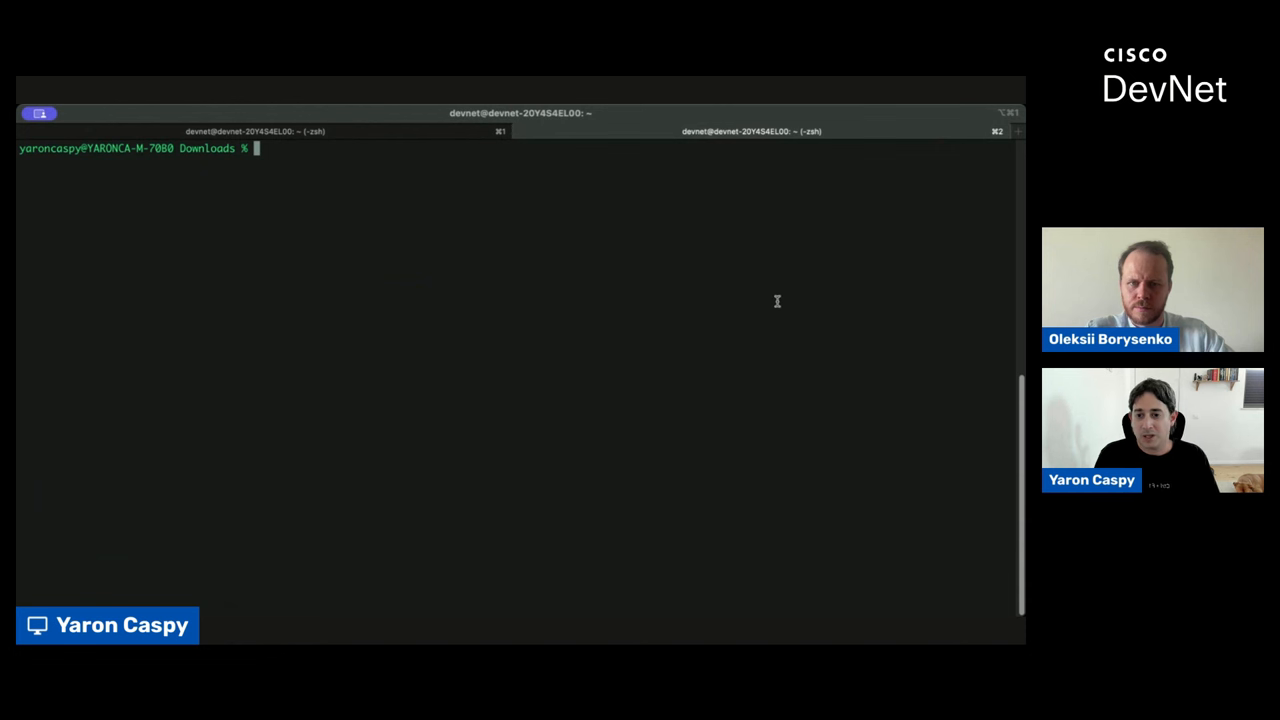
mouse_move(768, 298)
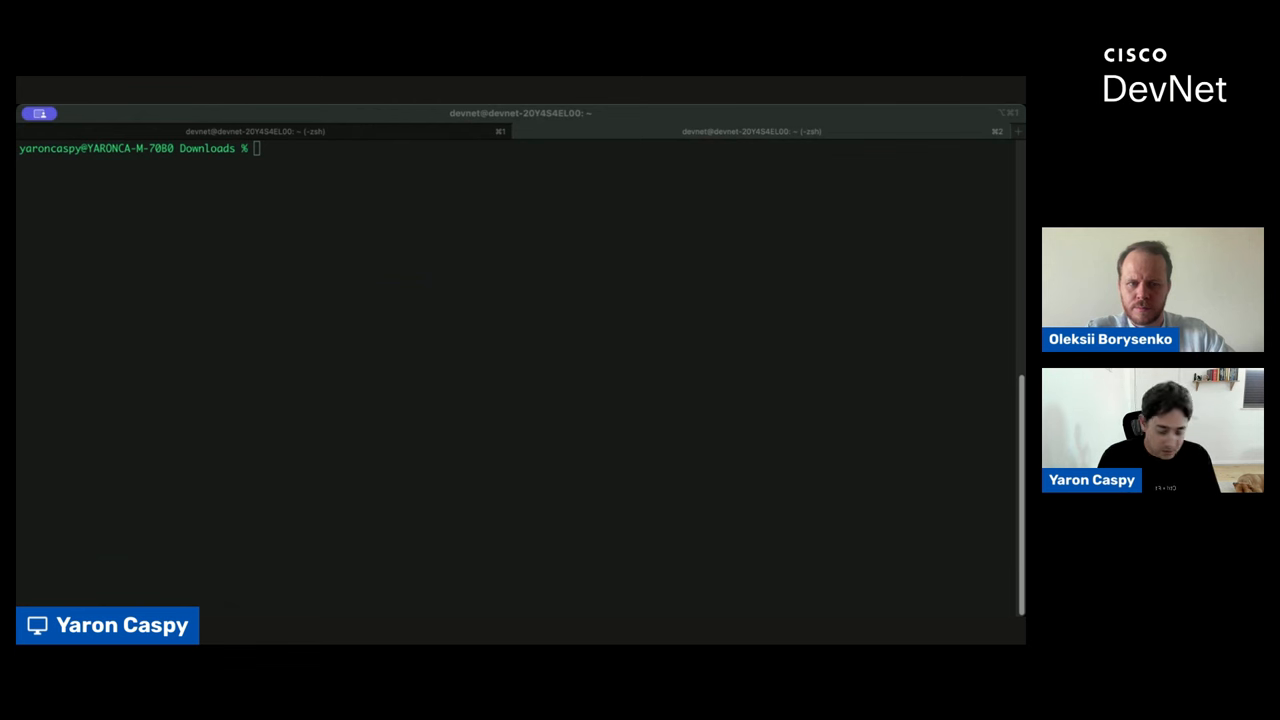
Type a curl GET to /auth/v2/token with -u, the API key and a colon
text(curl --location --request GET 'https://api.sse.cisco.com/auth/v2/token' -u ")
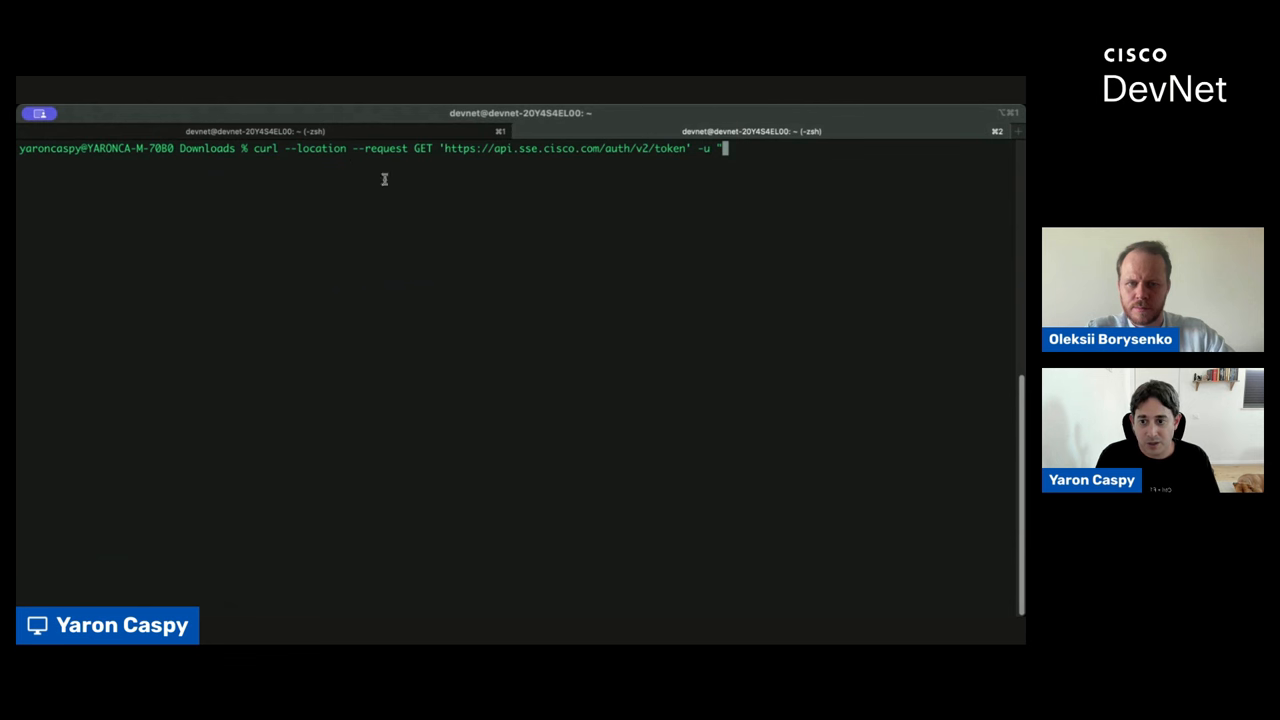
mouse_move(268, 152)
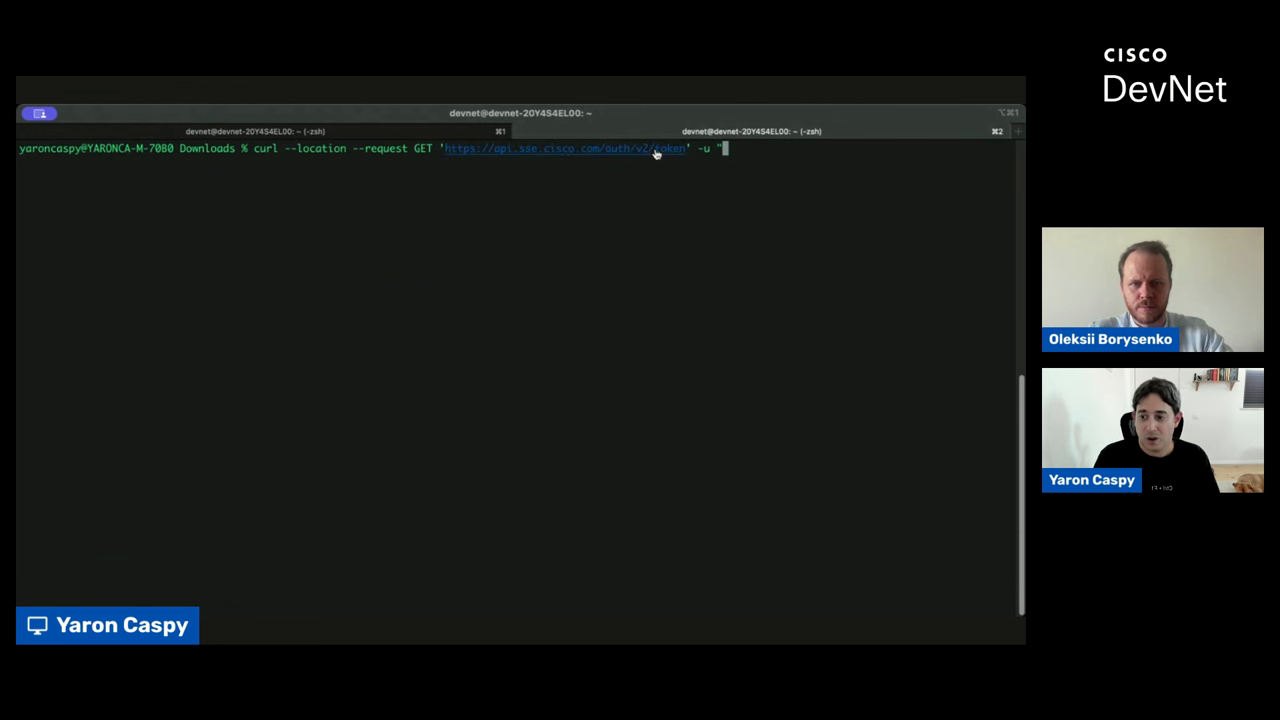
mouse_move(366, 387)
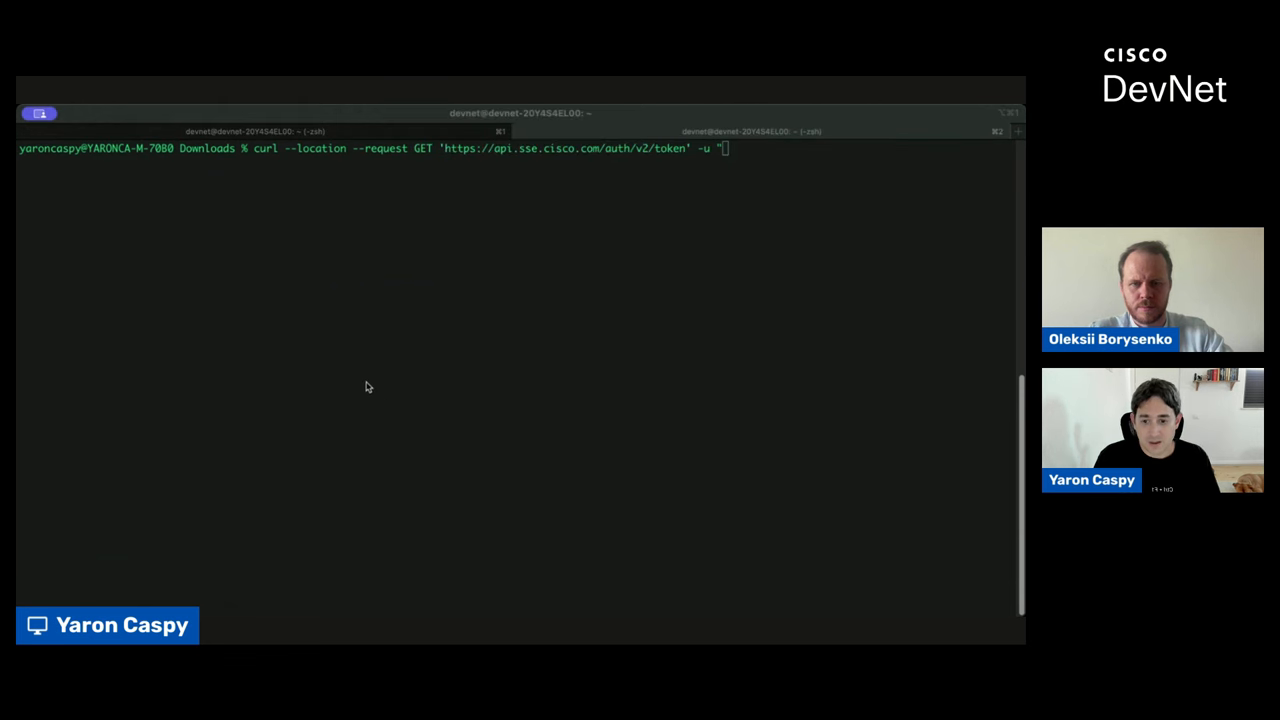
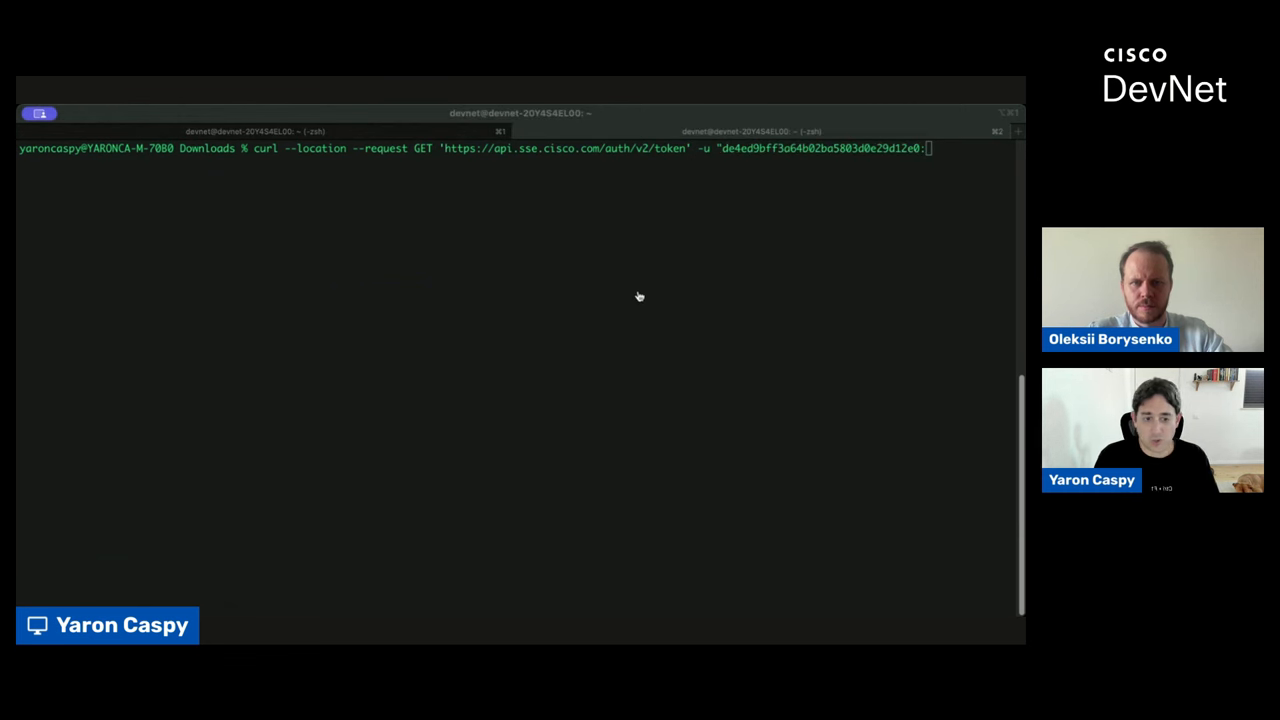
mouse_move(750, 390)
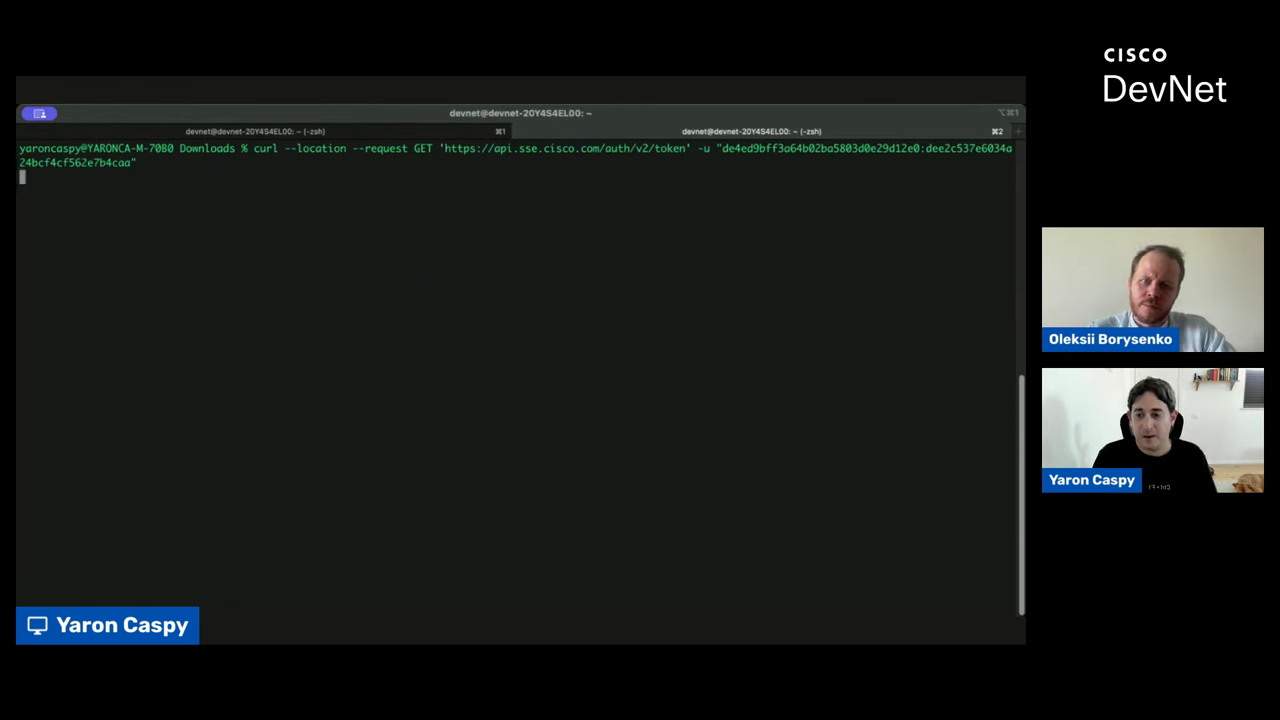
Run the token request to receive a bearer access token expiring in 3600 seconds
key(Return)
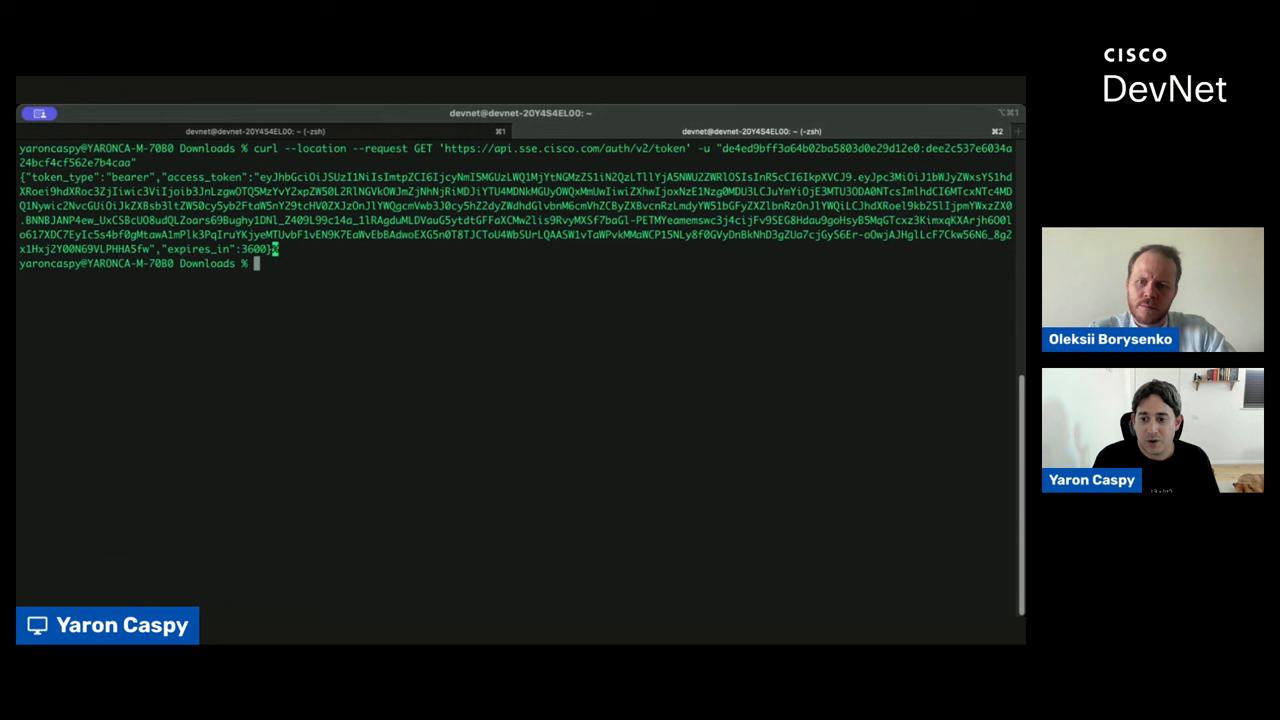
mouse_move(386, 378)
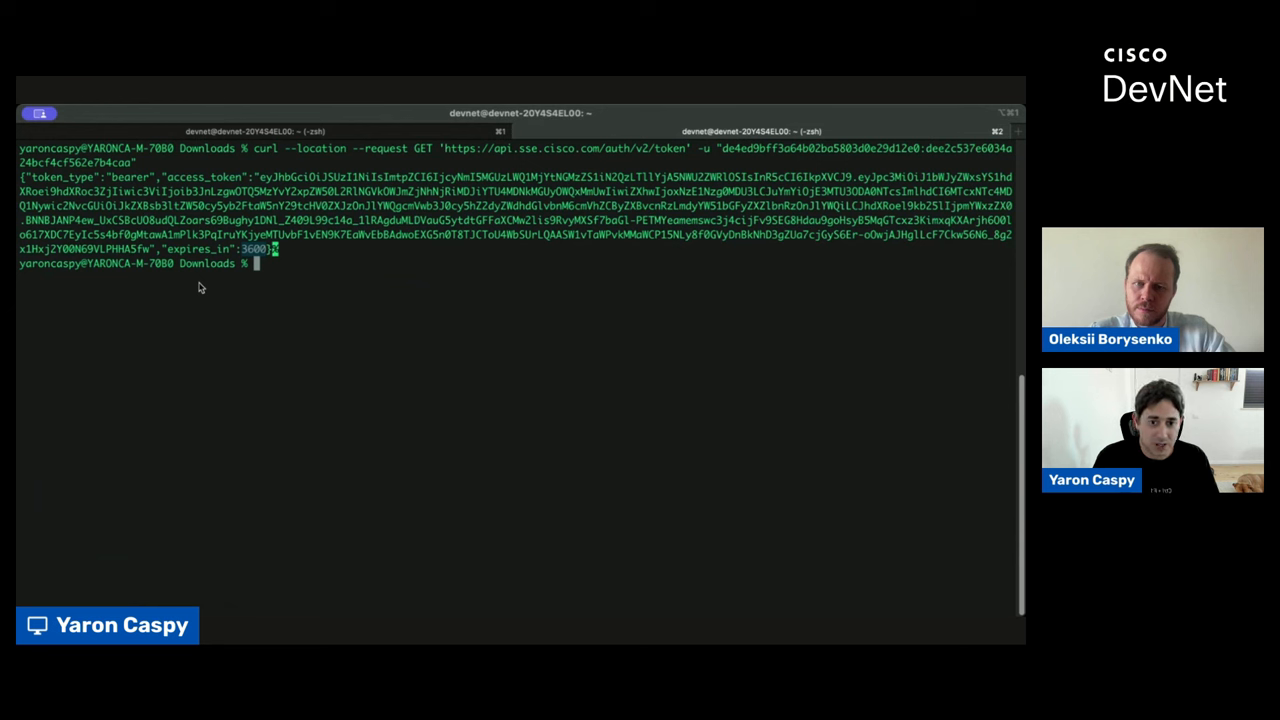
mouse_move(213, 273)
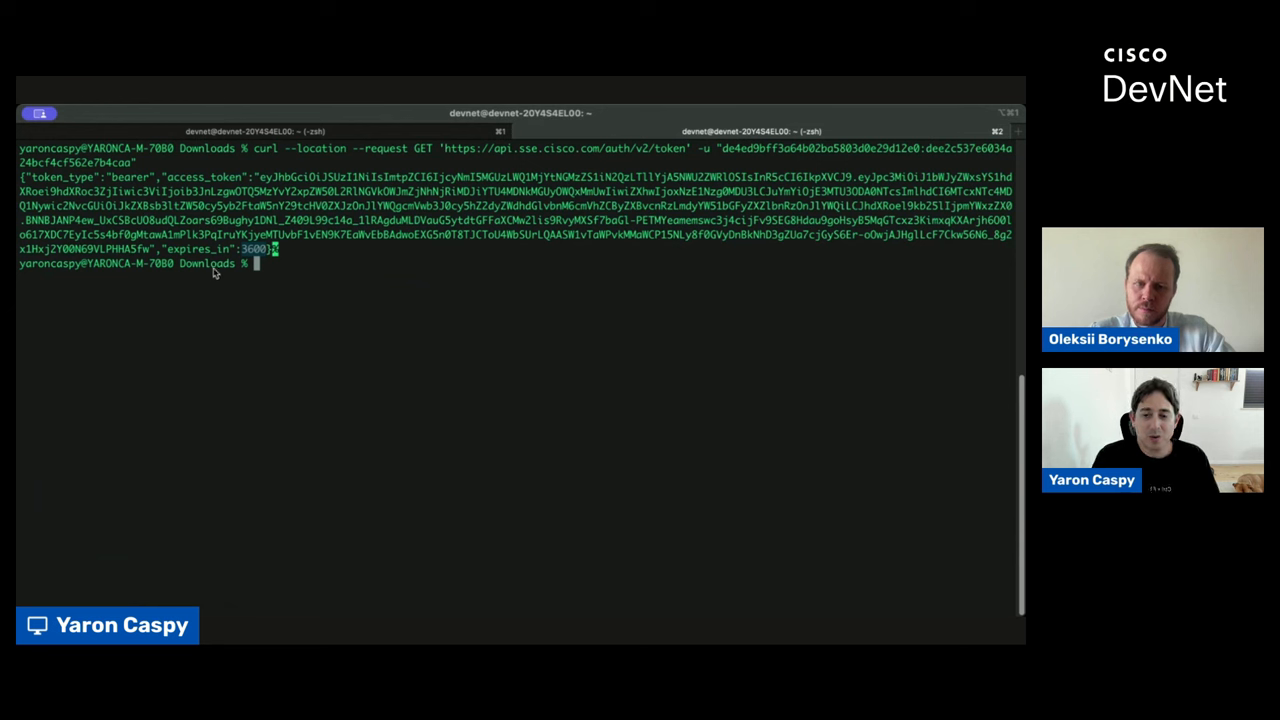
mouse_move(670, 160)
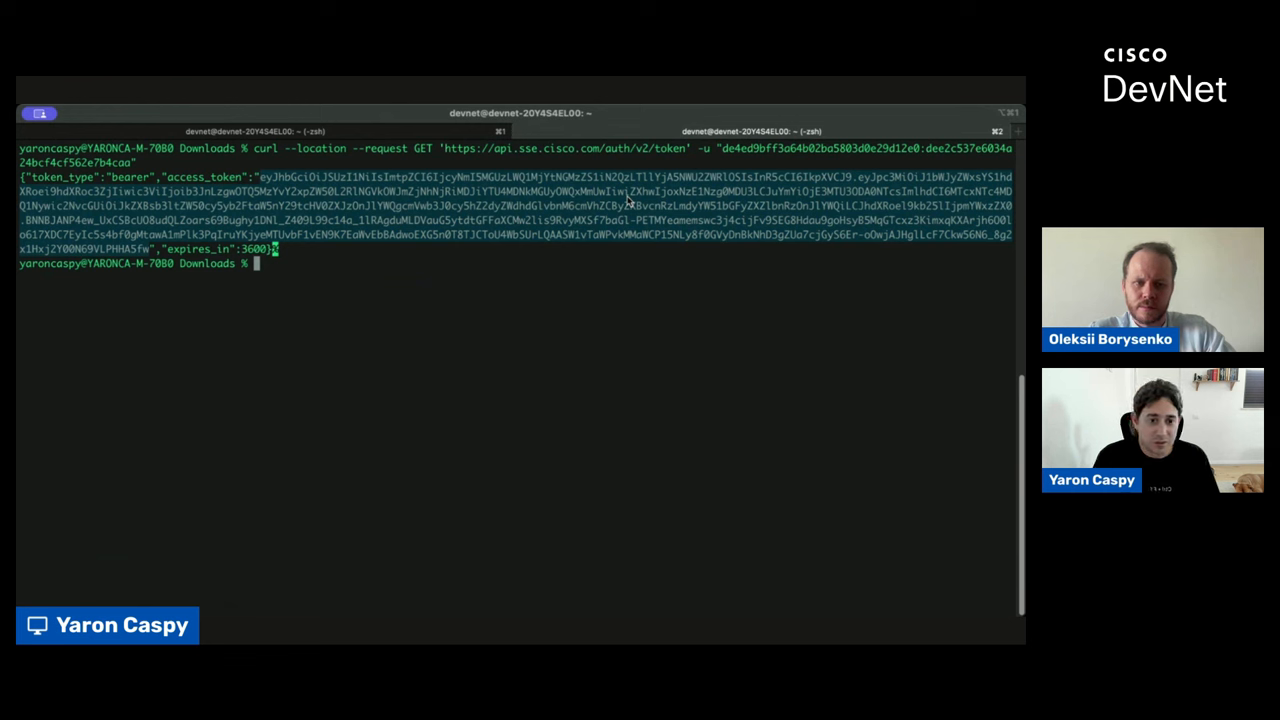
mouse_move(505, 213)
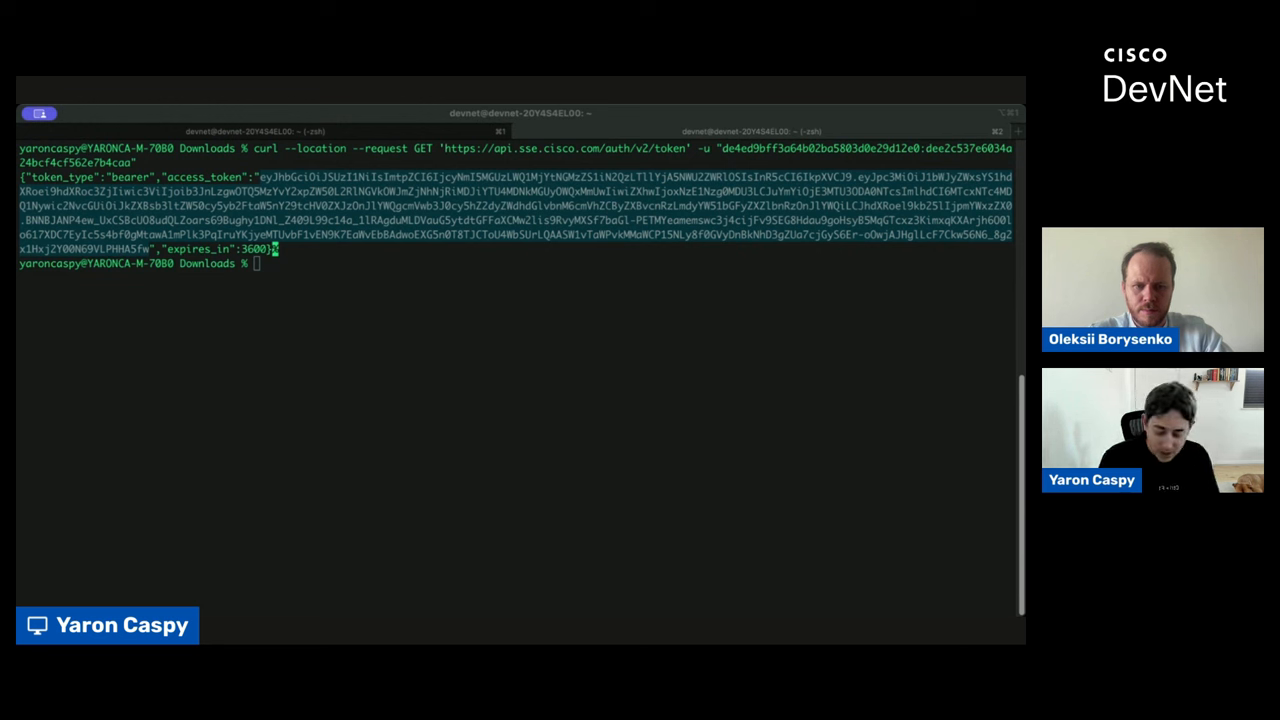
Run curl on /deployments/v2/roamingcomputers with an 'Authorization: Bearer' token header
text(curl --location 'https://api.sse.cisco.com/deployments/v2/roamingcomputers' --header 'Authorization: Bearer)
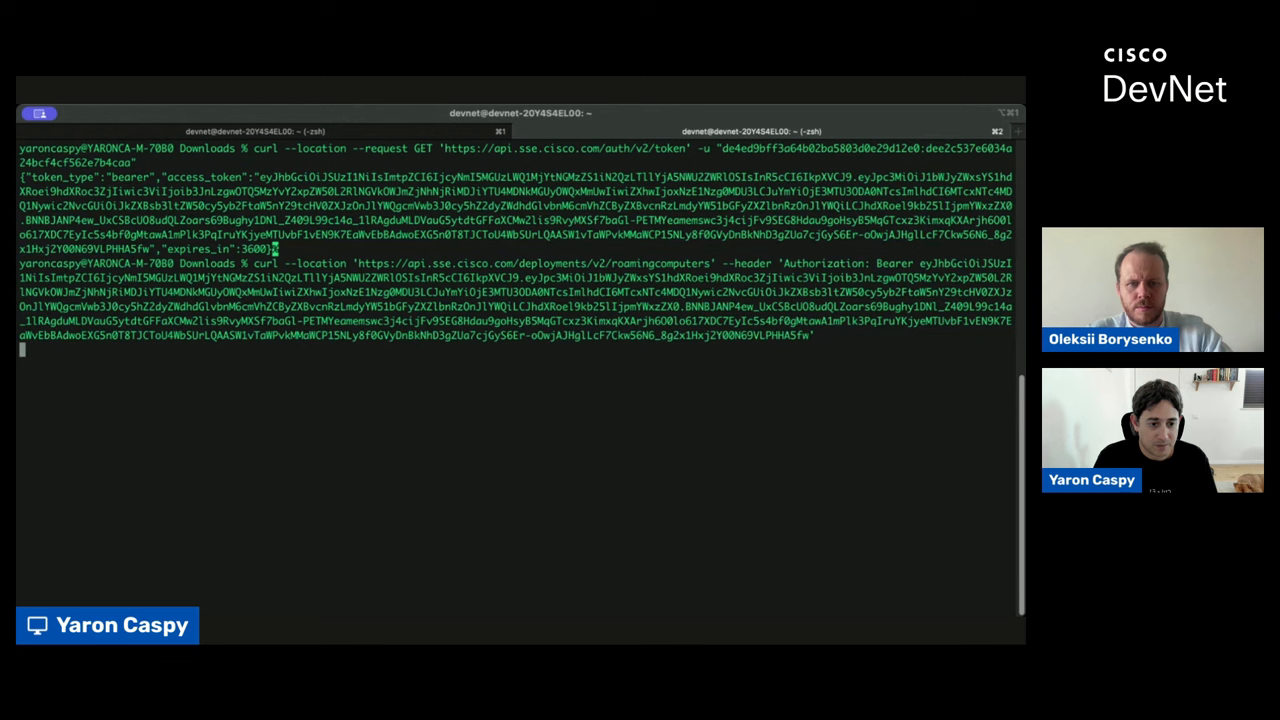
key(Return)
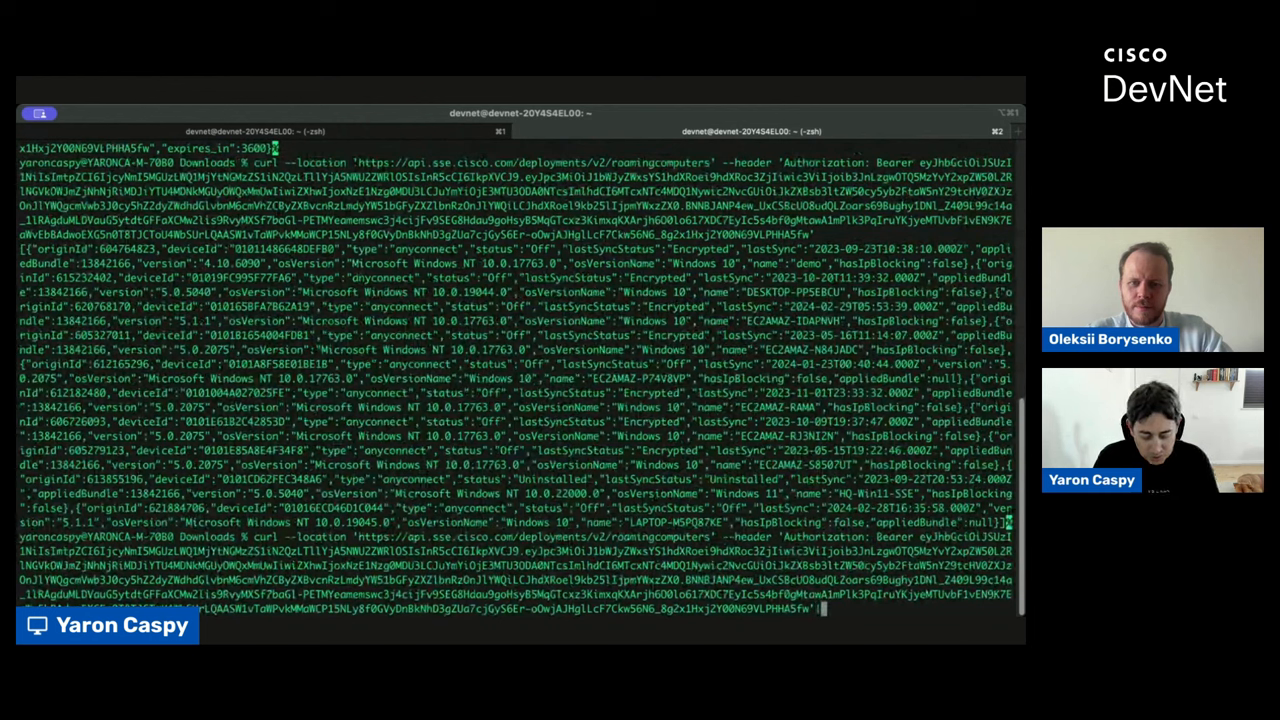
Rerun the roaming computers request piped through jq '.' and scroll the formatted output
text(jq '.)
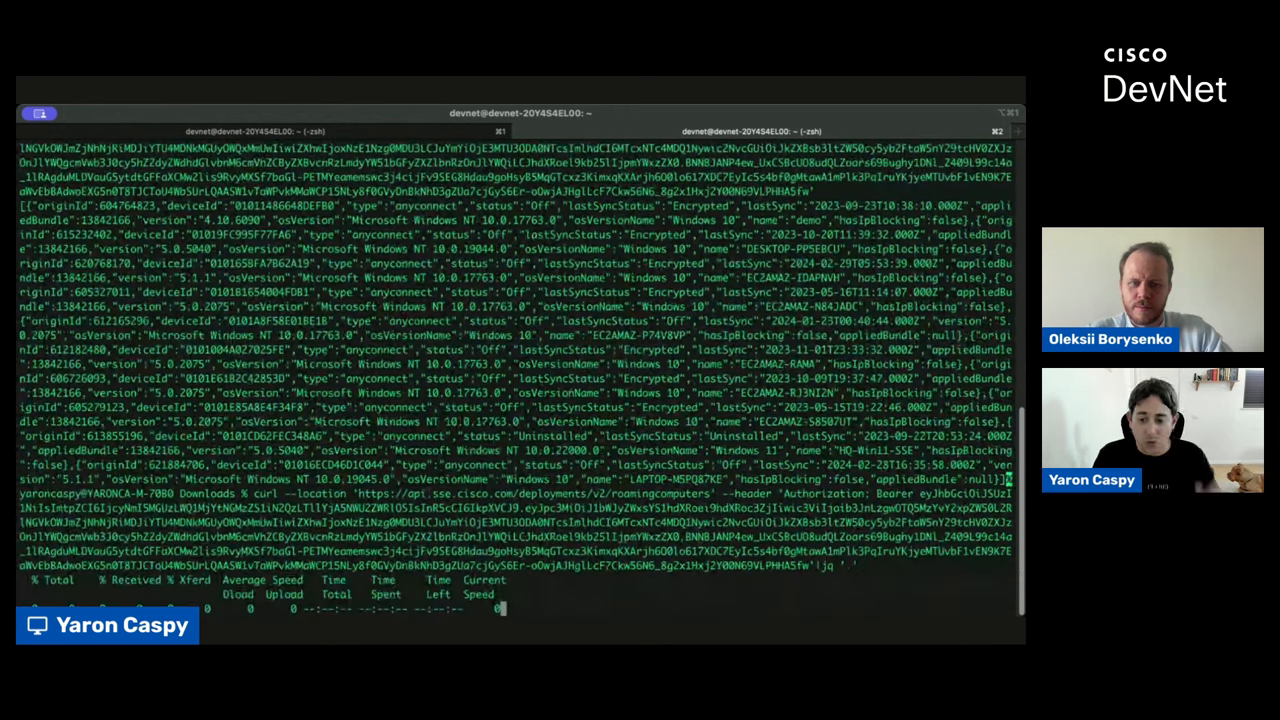
key(Return)
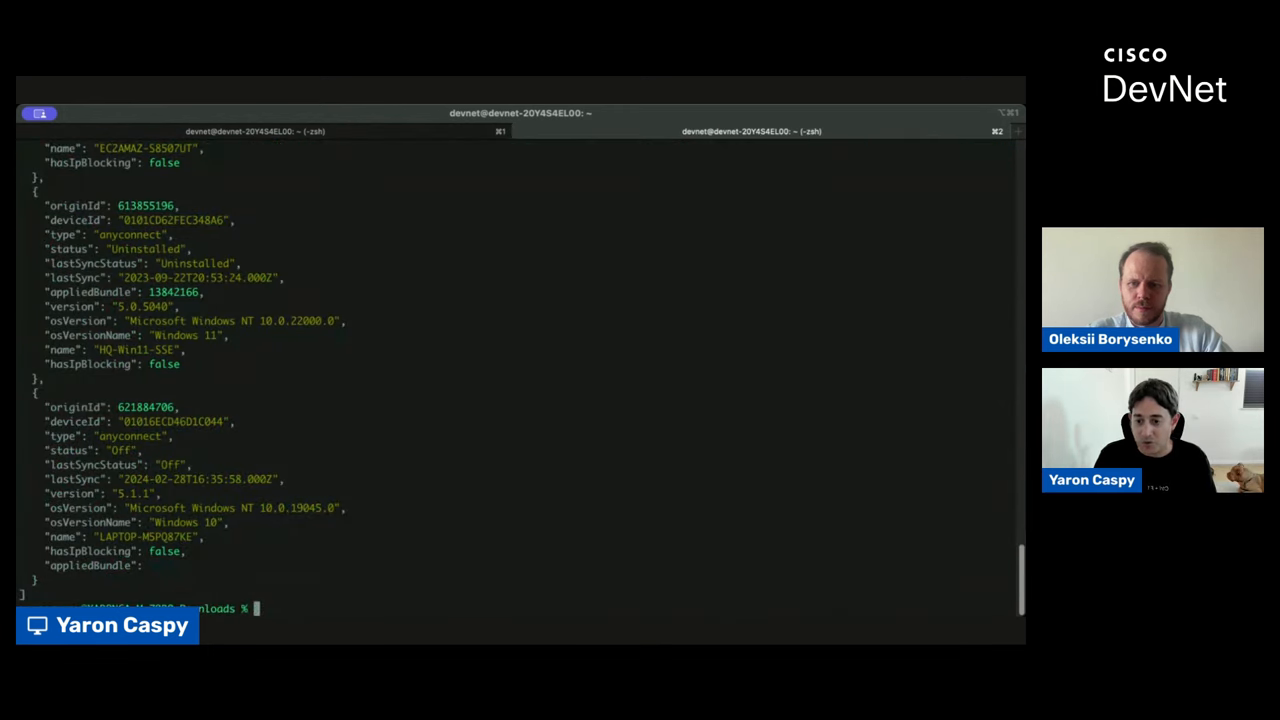
mouse_move(562, 221)
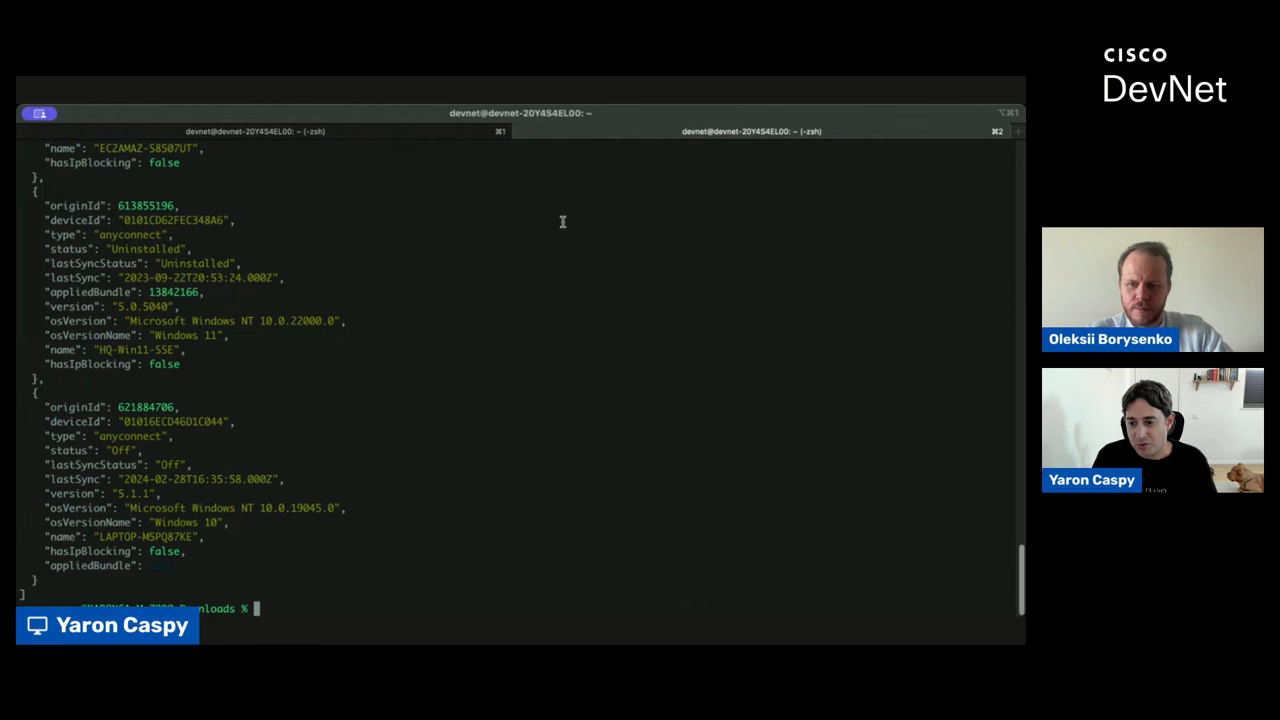
mouse_move(296, 280)
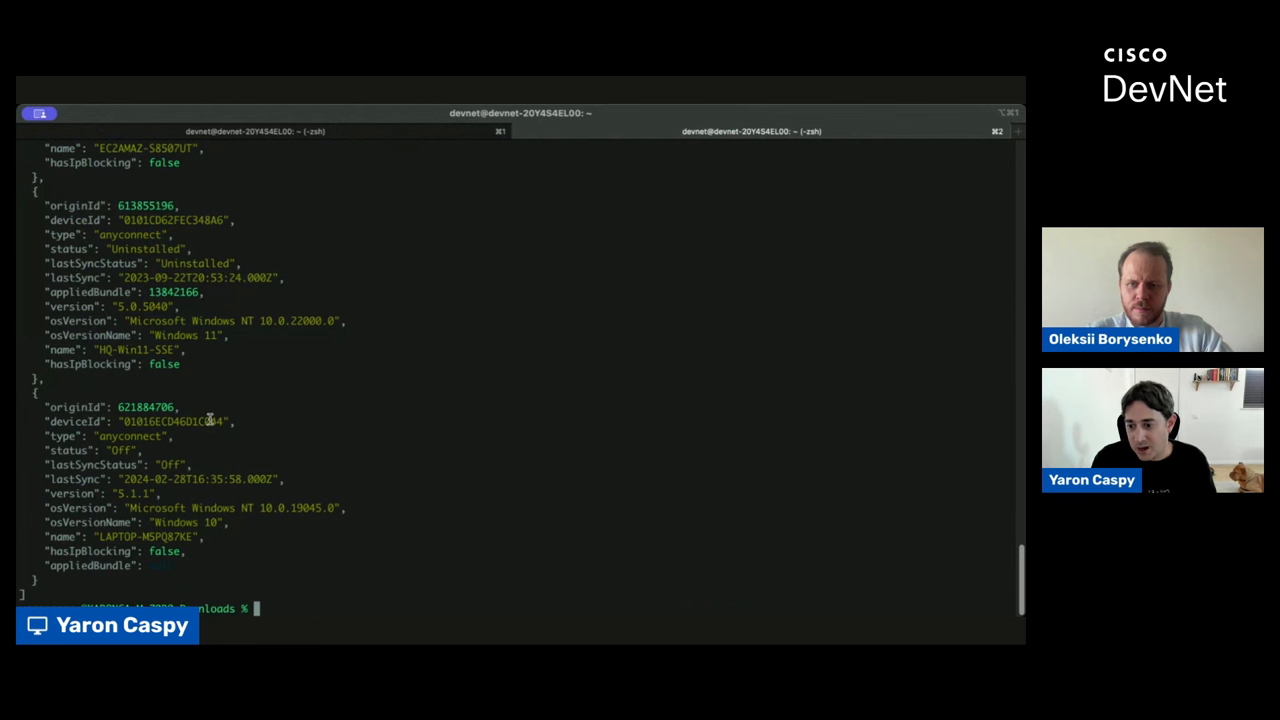
scroll(up, 3)
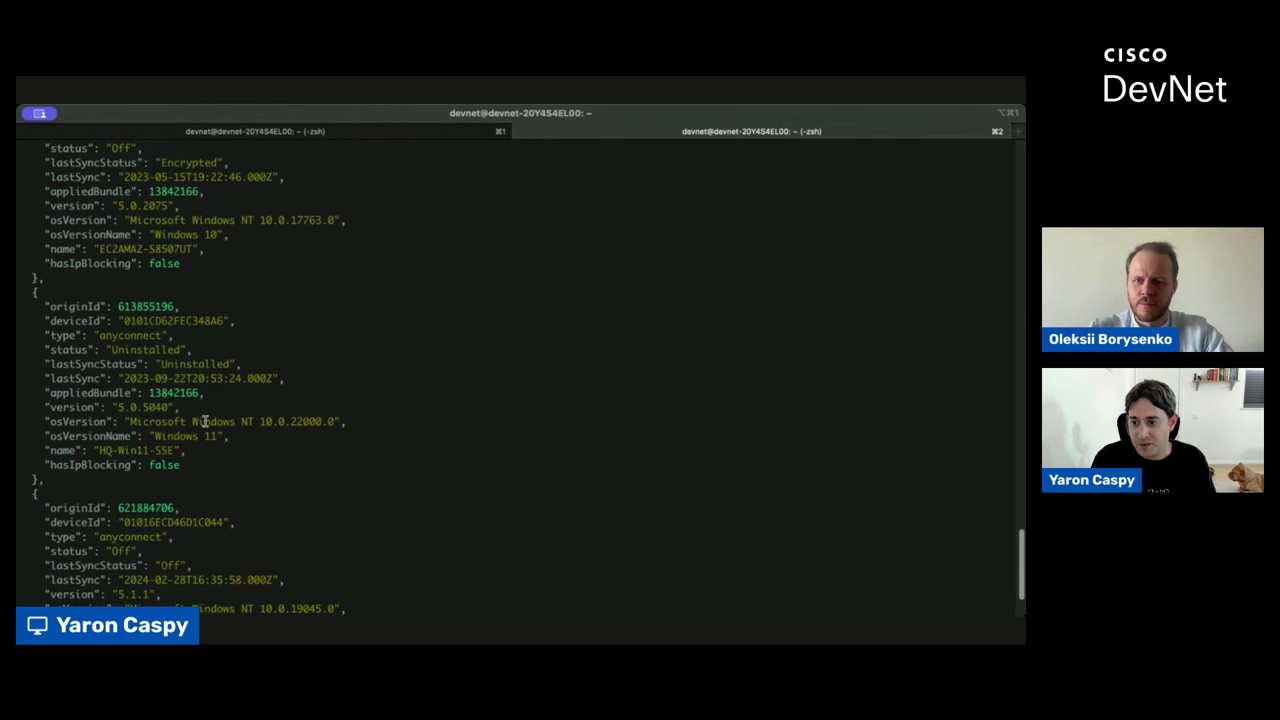
scroll(up, 3)
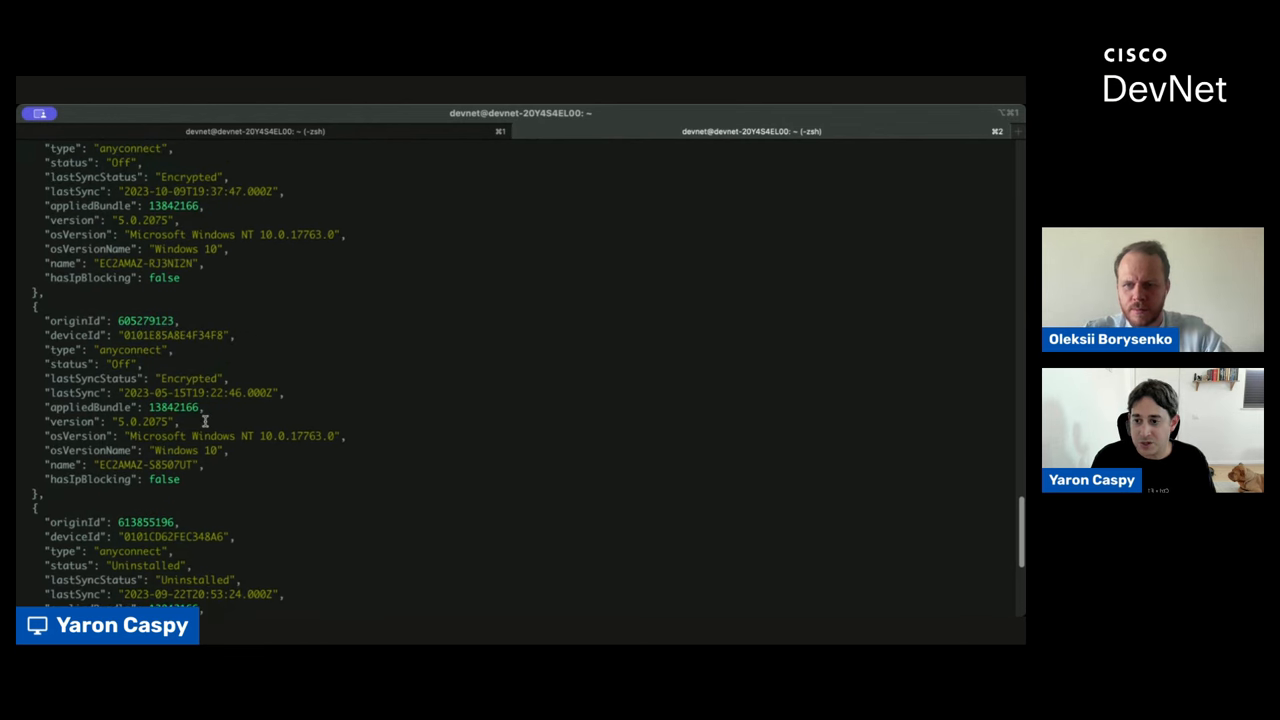
scroll(up, 3)
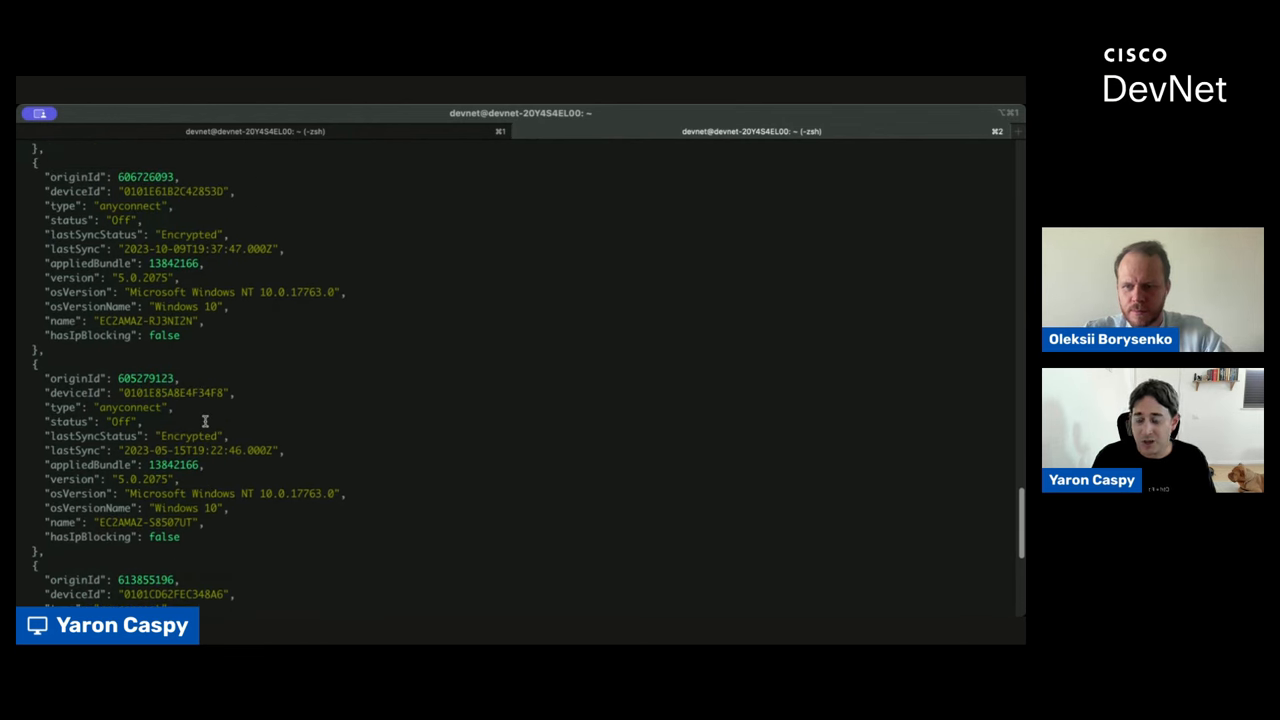